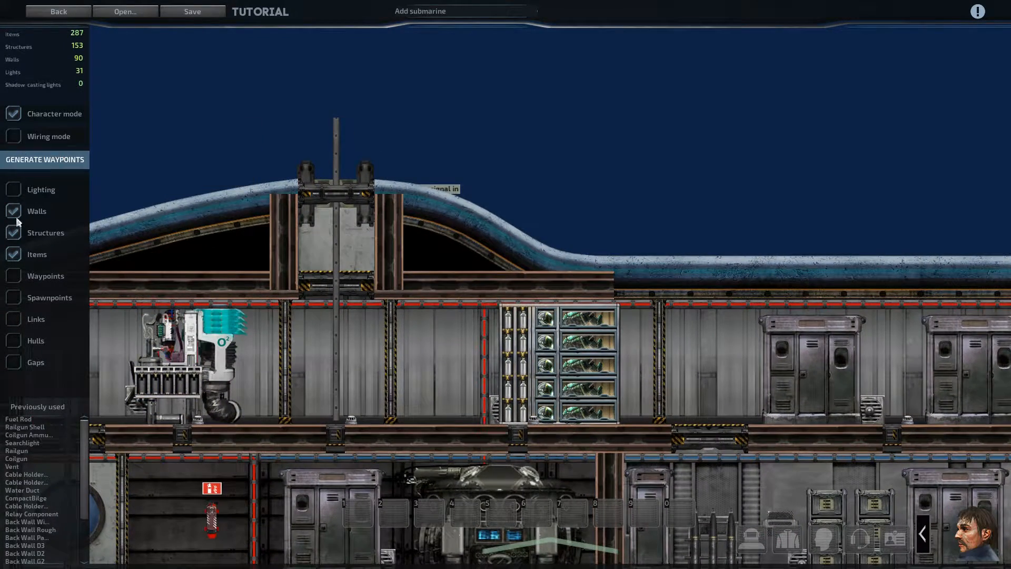
Hide the walls, then switch into wiring mode to view the navigation terminal's wires
click(12, 211)
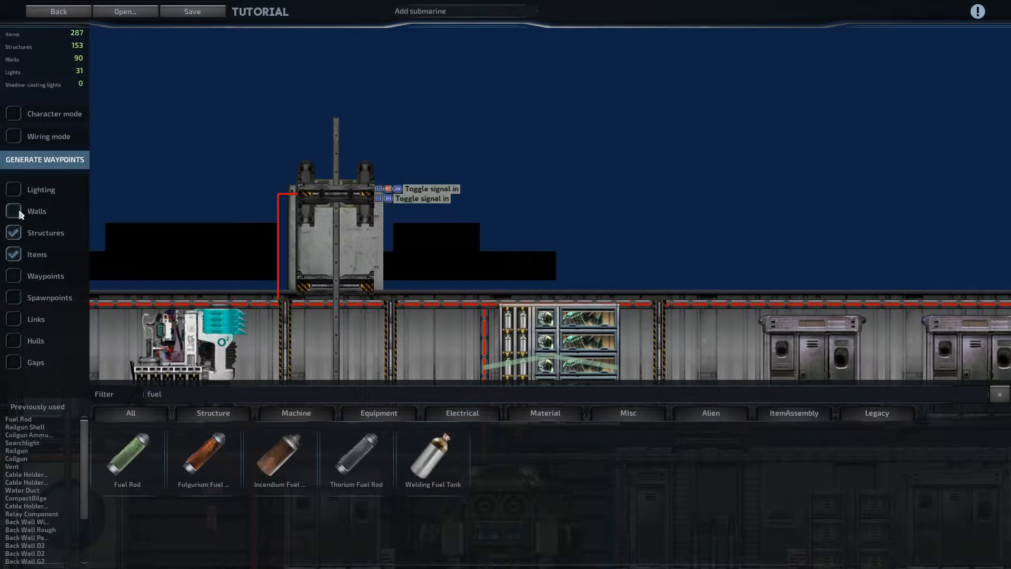
scroll(up, 3)
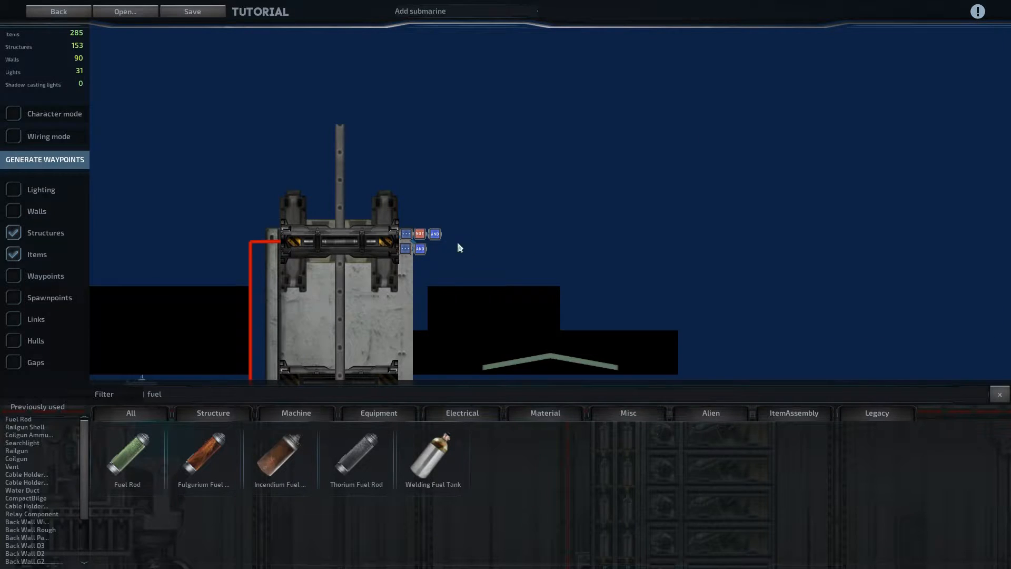
click(13, 135)
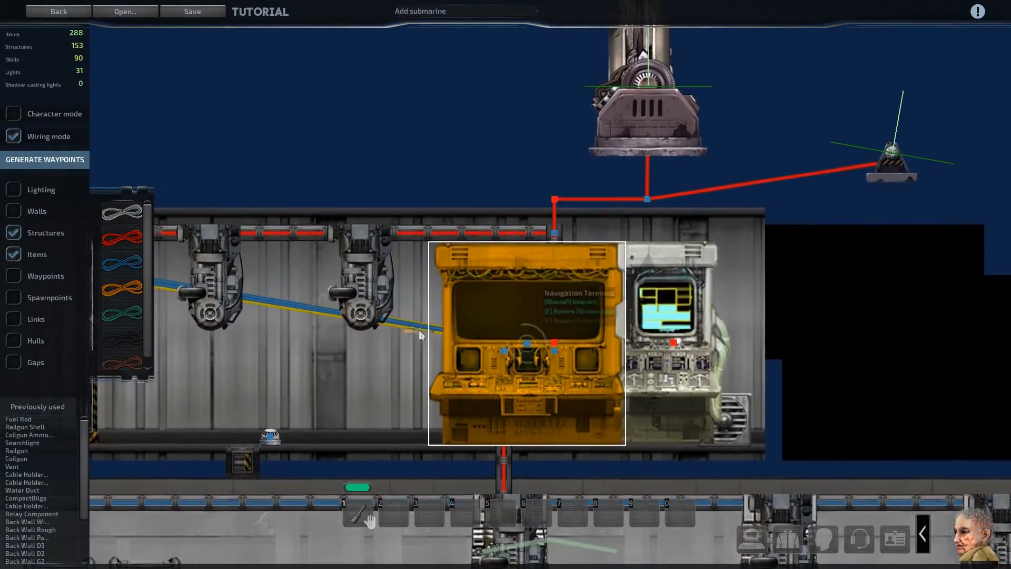
click(552, 233)
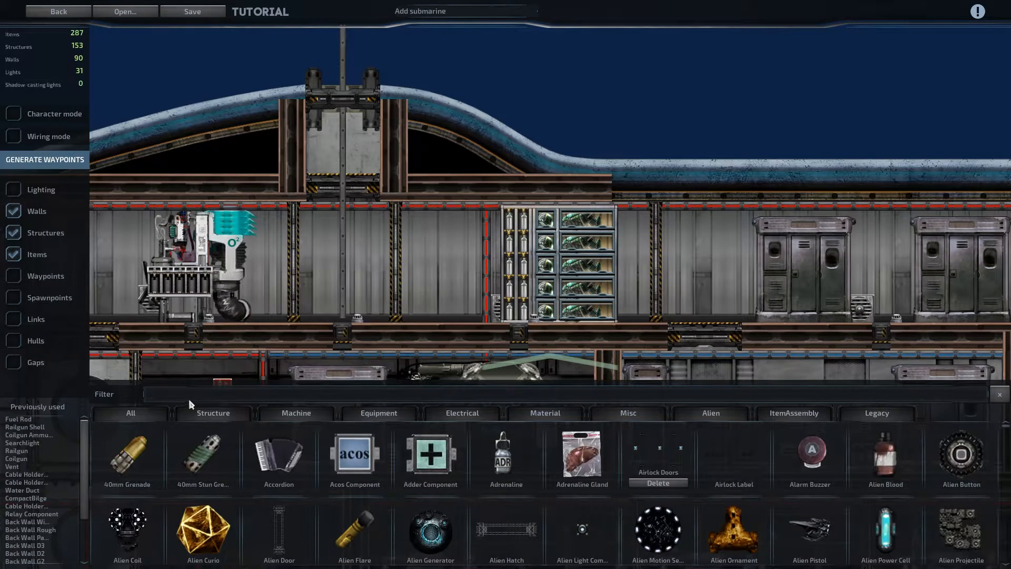
mouse_move(652, 250)
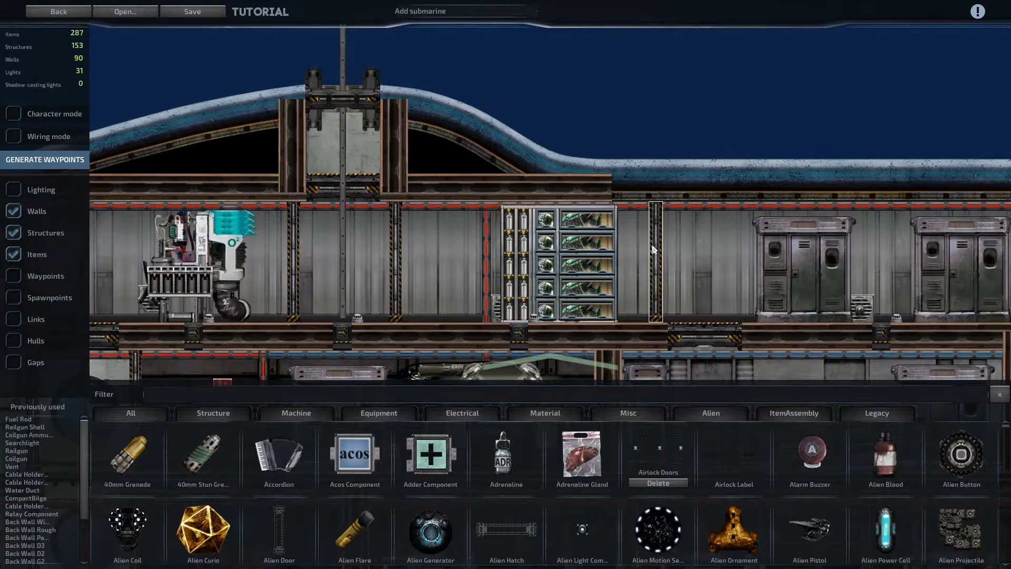
Show the ItemAssembly category listing saved assemblies like the Automatic Door
click(794, 413)
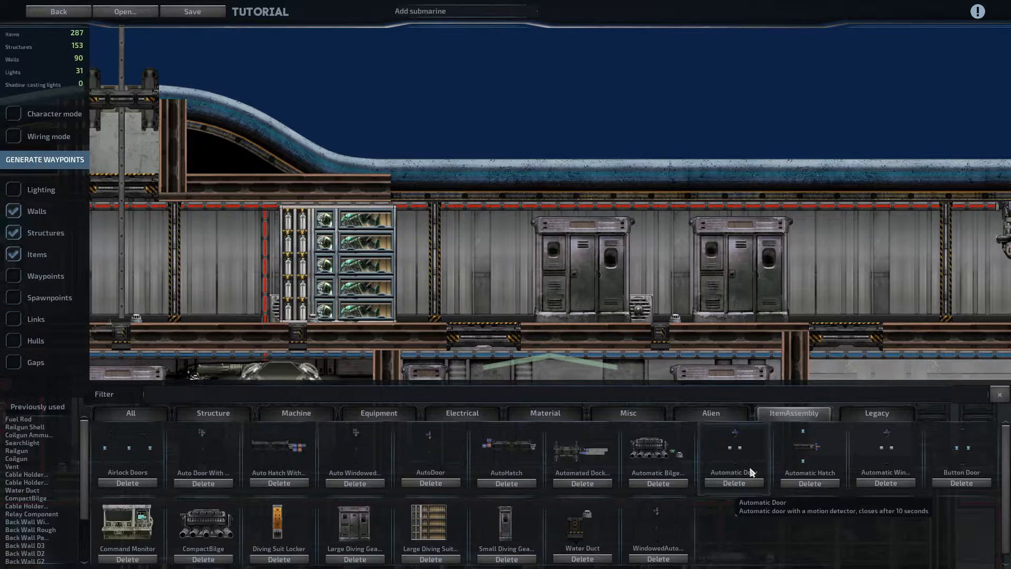
mouse_move(507, 452)
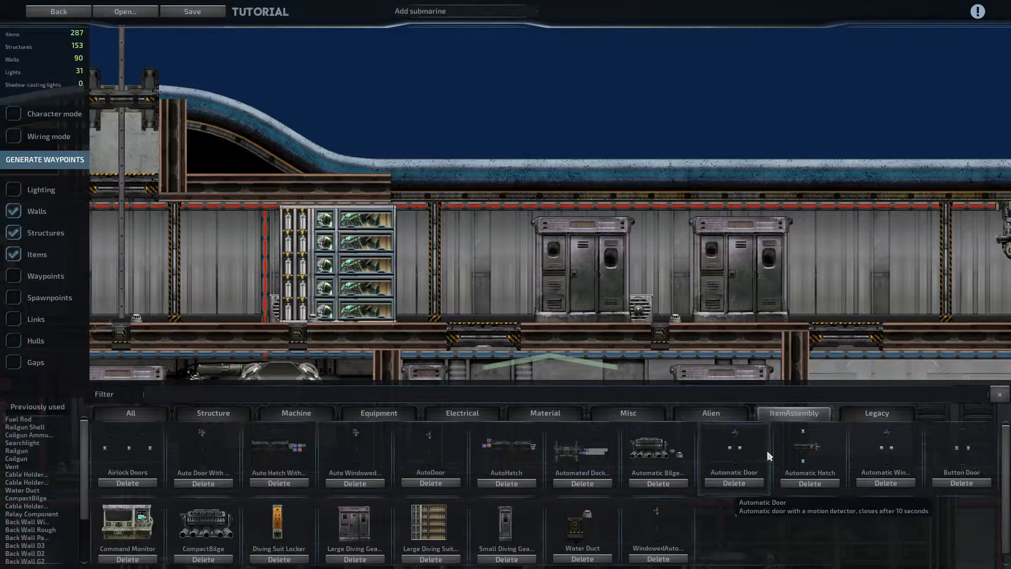
mouse_move(381, 404)
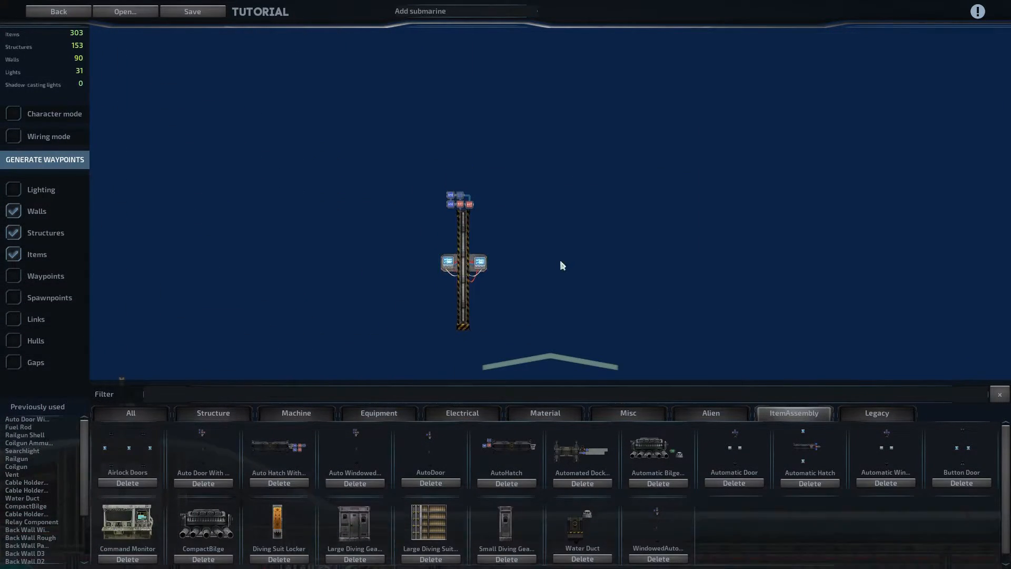
Filter for door items, select the motion detector and keep its Range X at 60
text(door)
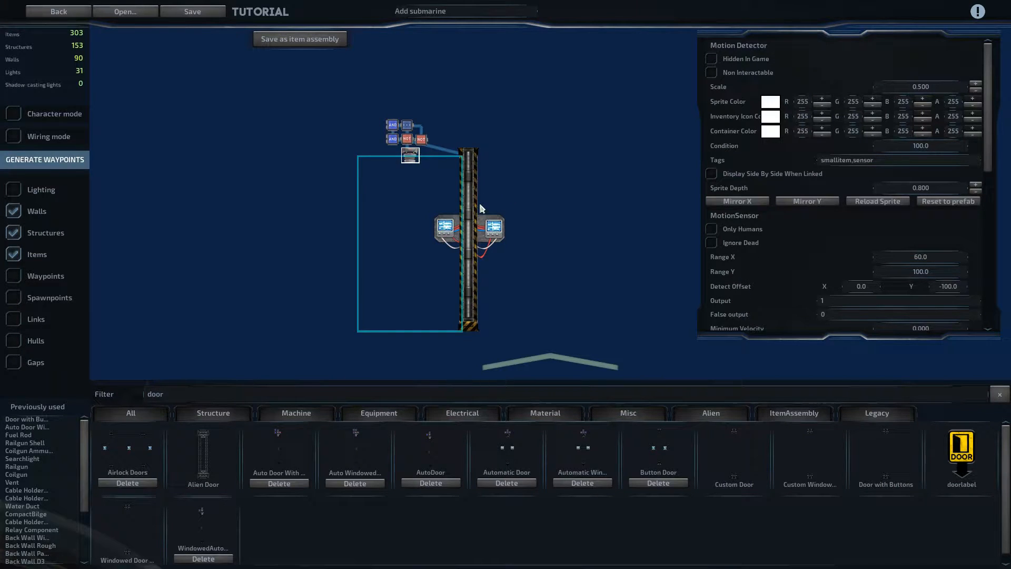
click(467, 231)
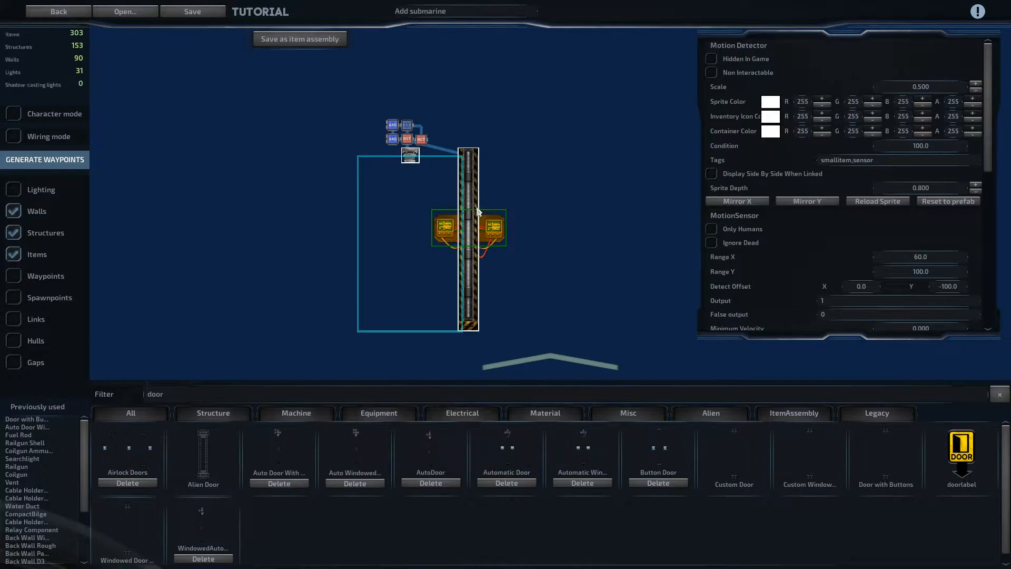
click(492, 178)
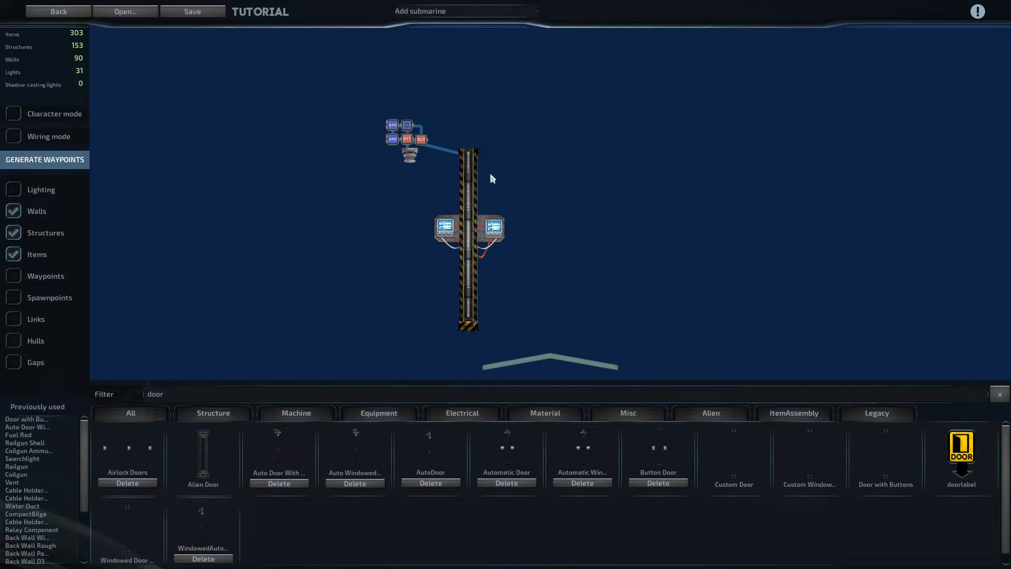
click(409, 155)
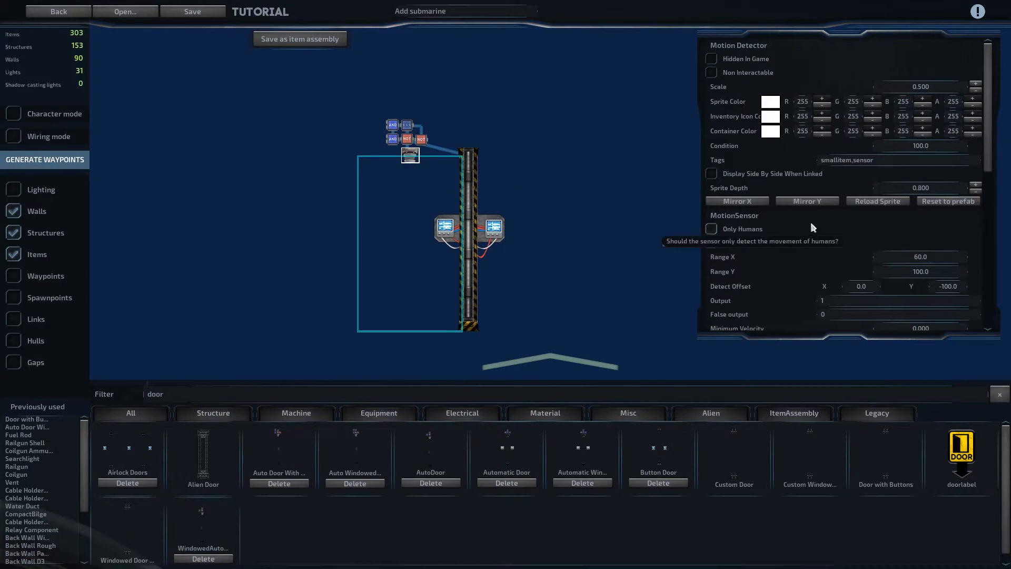
scroll(down, 3)
text(70)
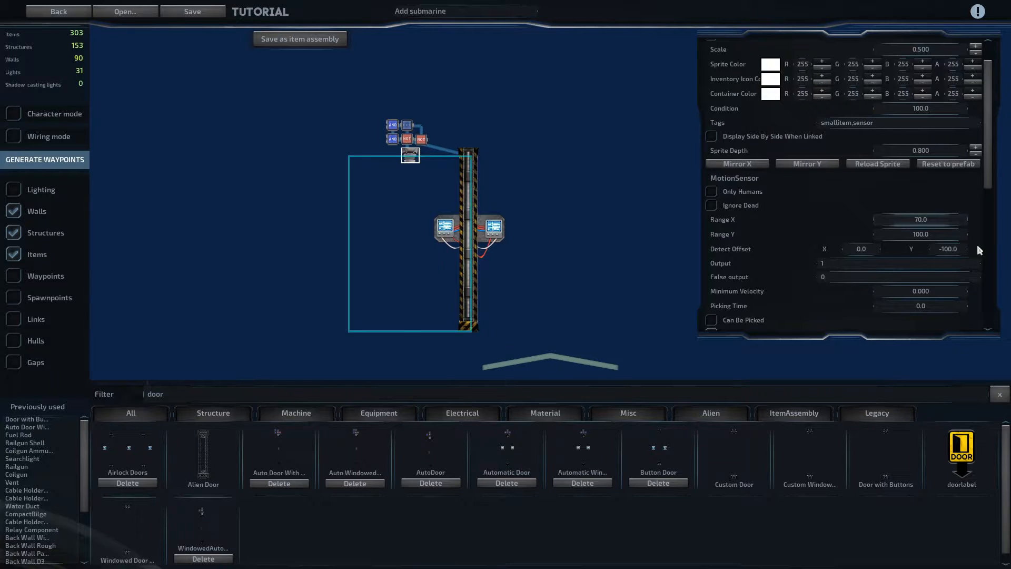
click(877, 219)
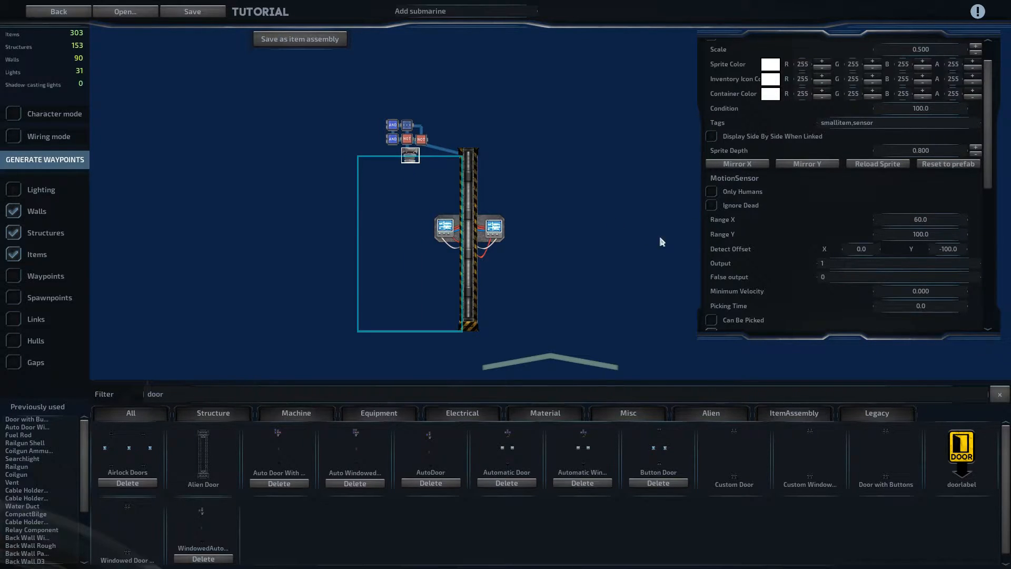
mouse_move(622, 188)
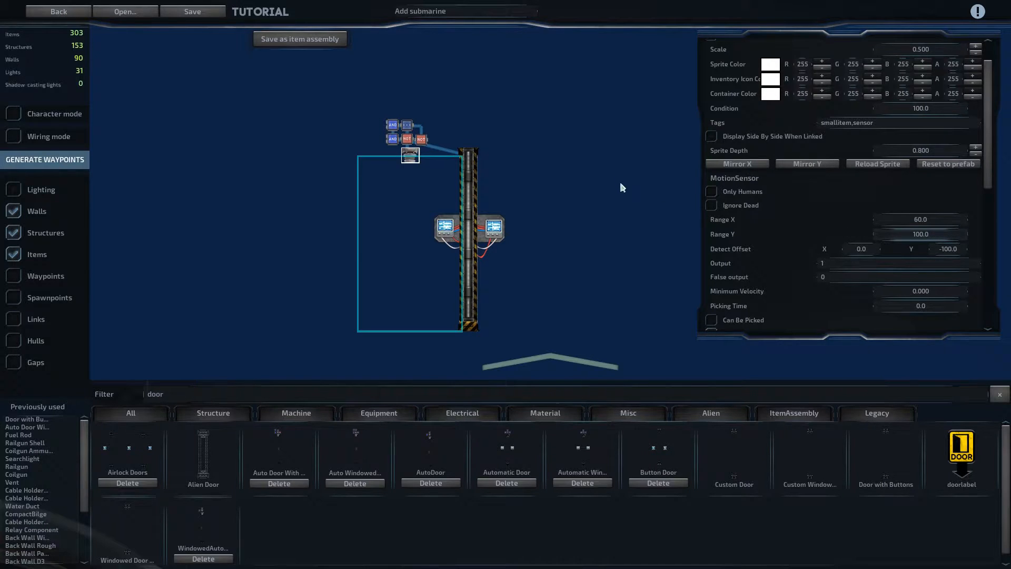
mouse_move(948, 240)
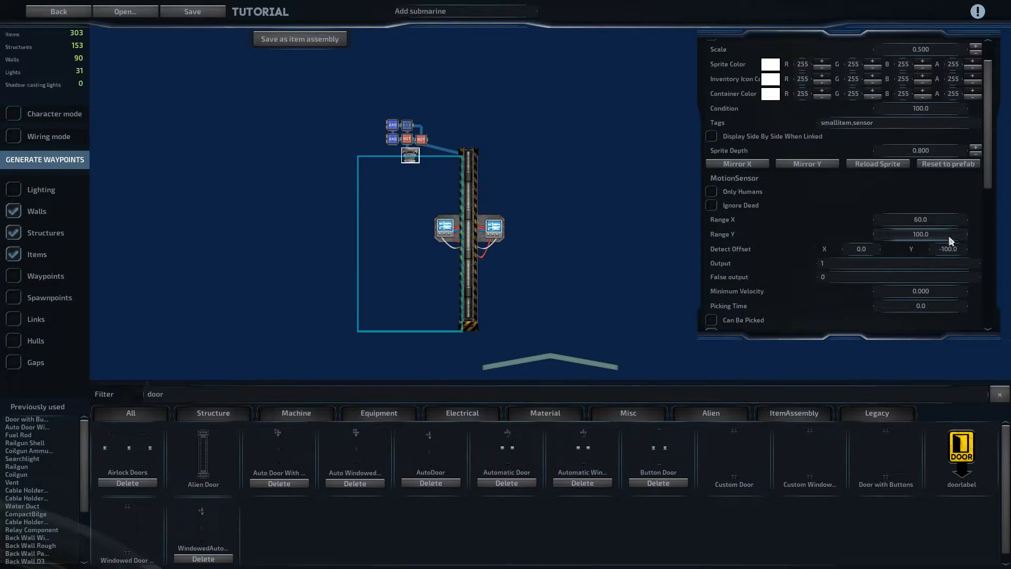
mouse_move(570, 251)
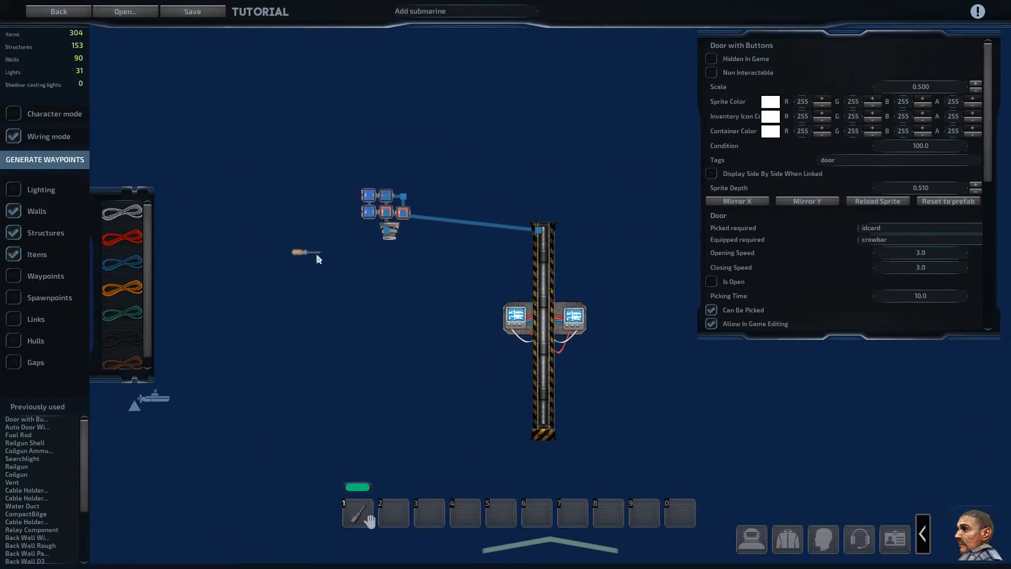
click(550, 234)
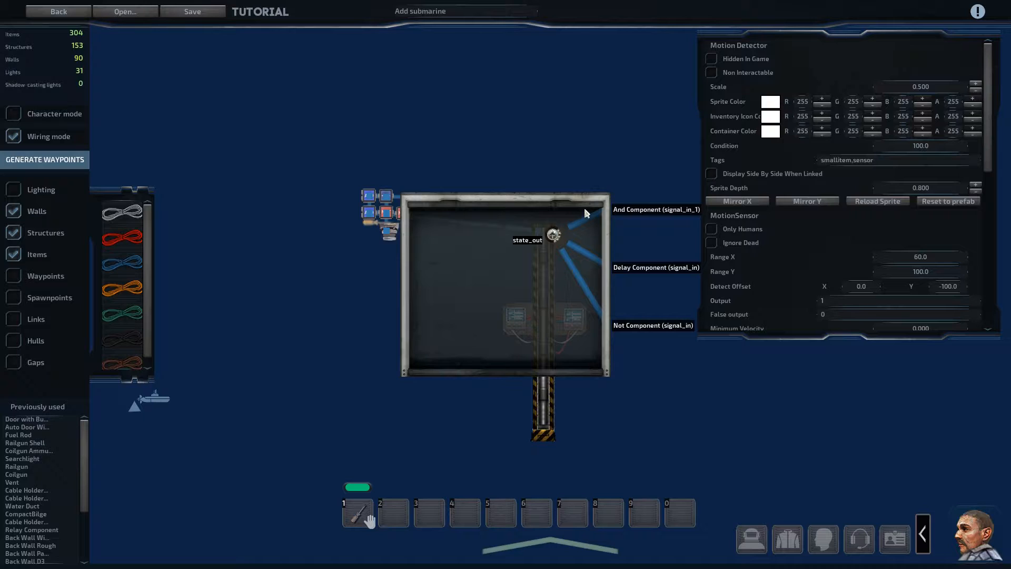
mouse_move(593, 266)
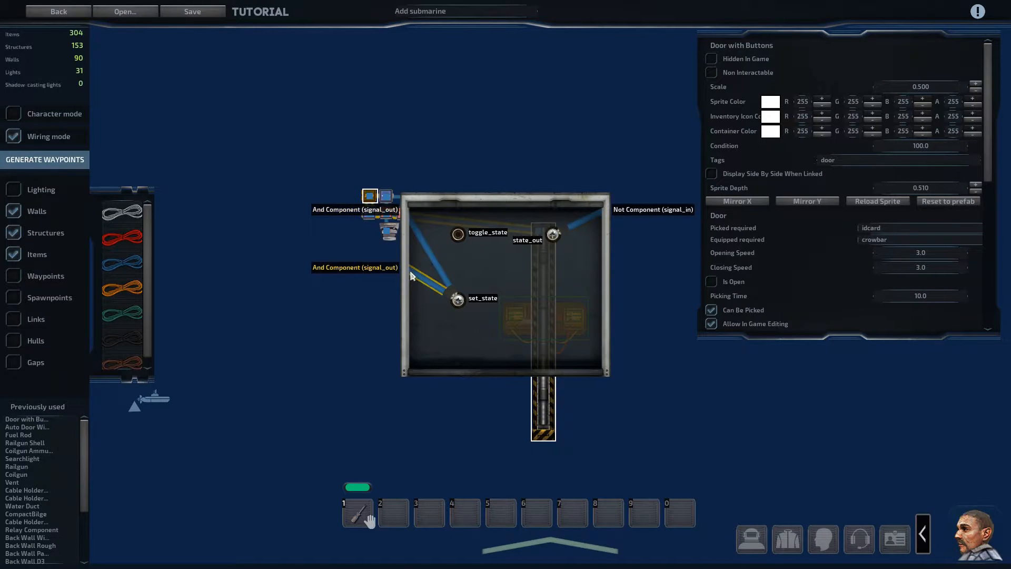
mouse_move(573, 231)
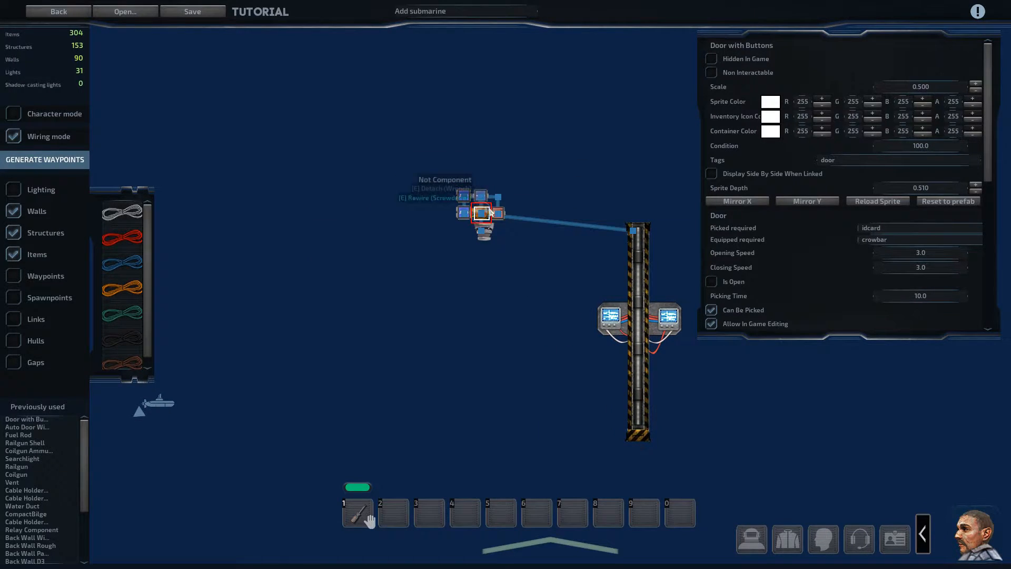
click(480, 213)
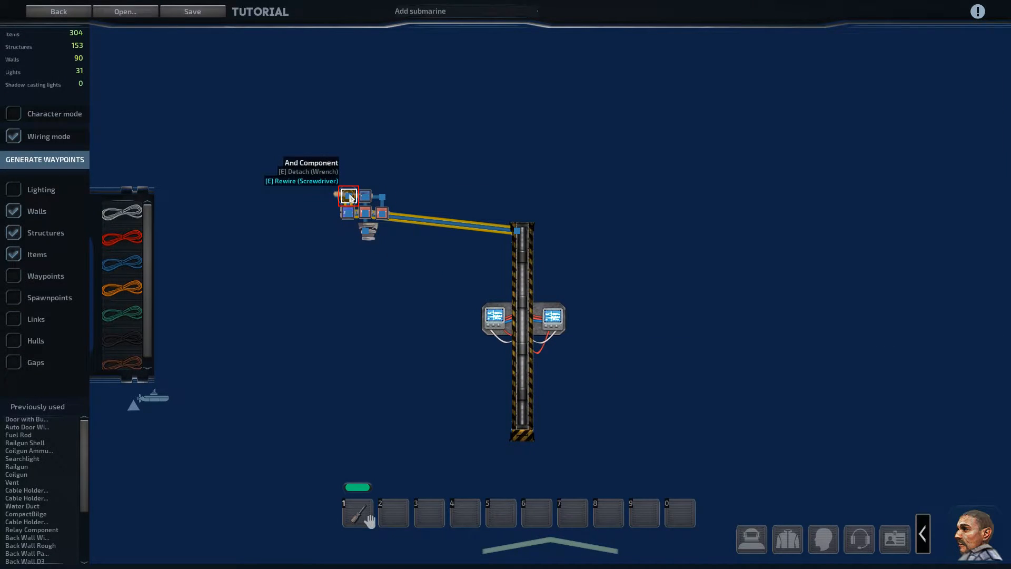
click(363, 195)
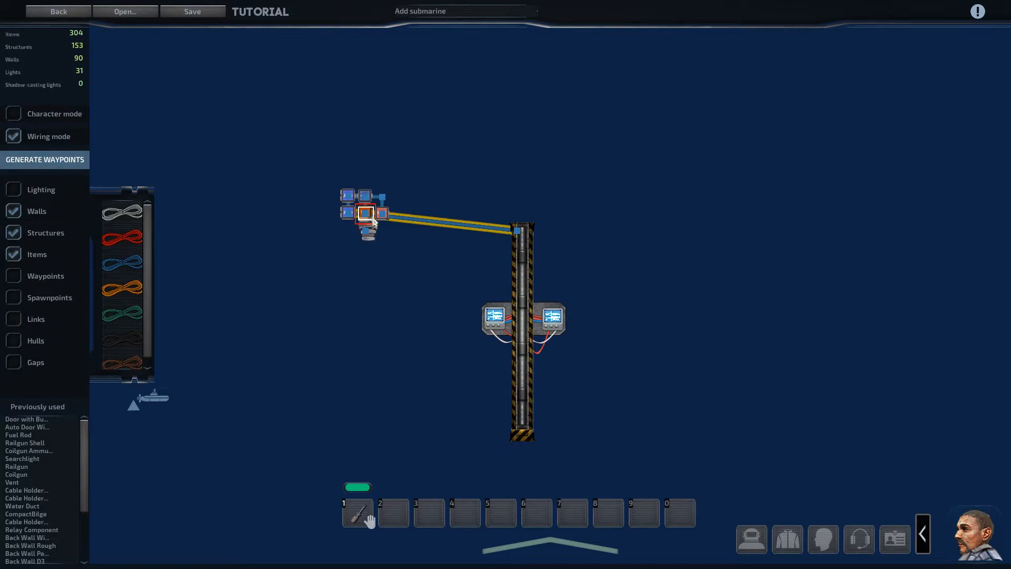
click(362, 215)
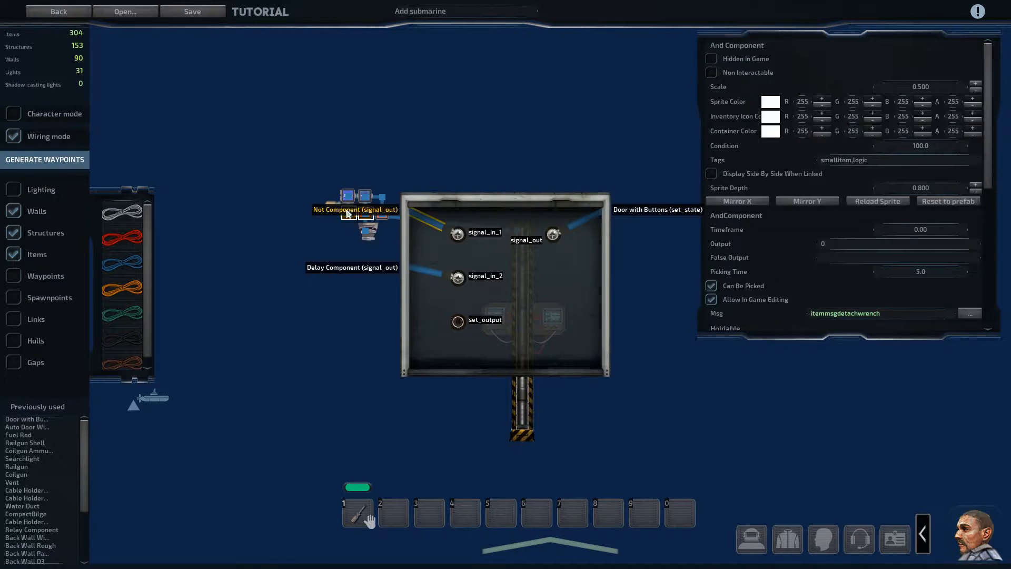
mouse_move(432, 272)
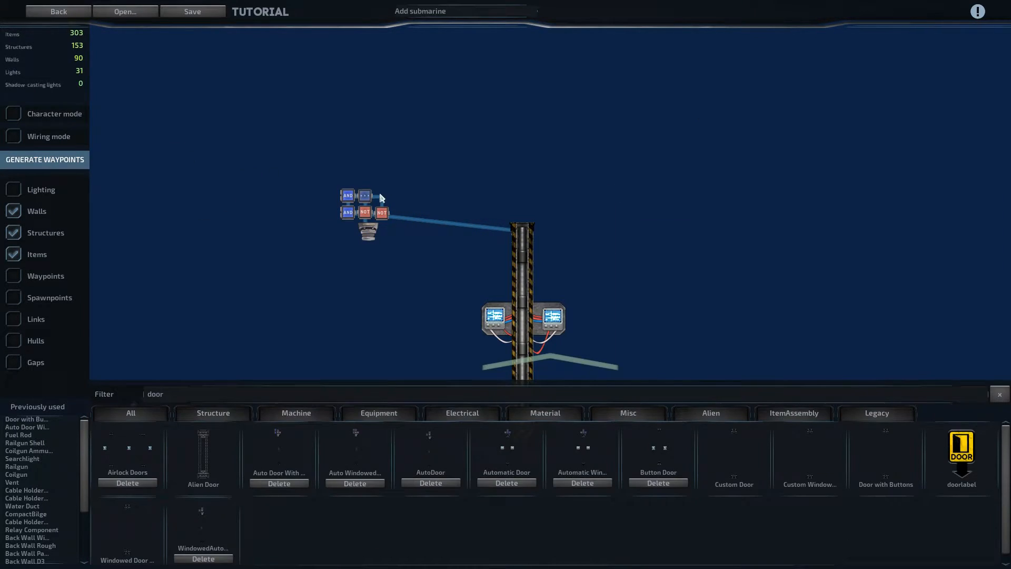
click(364, 197)
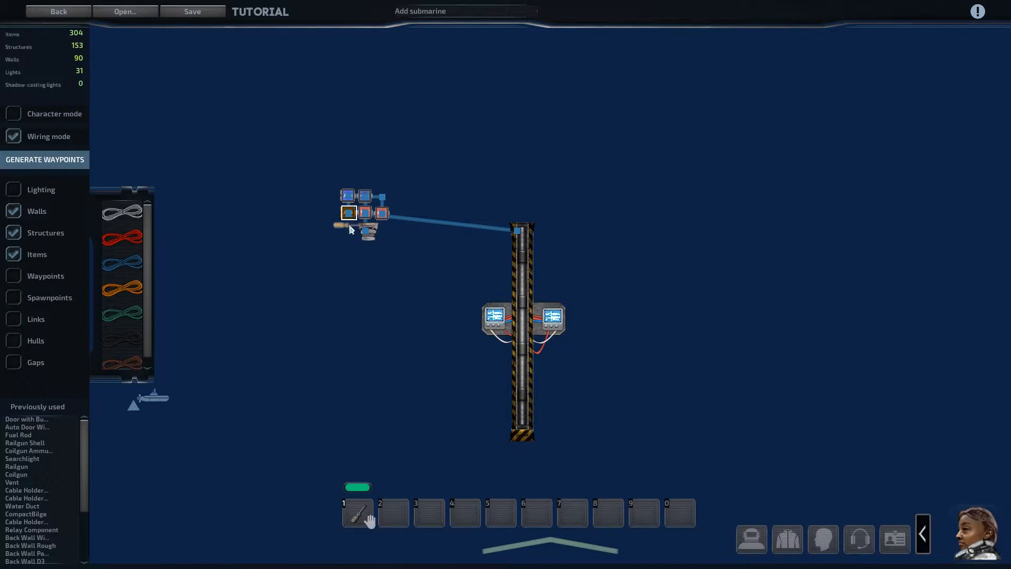
click(349, 212)
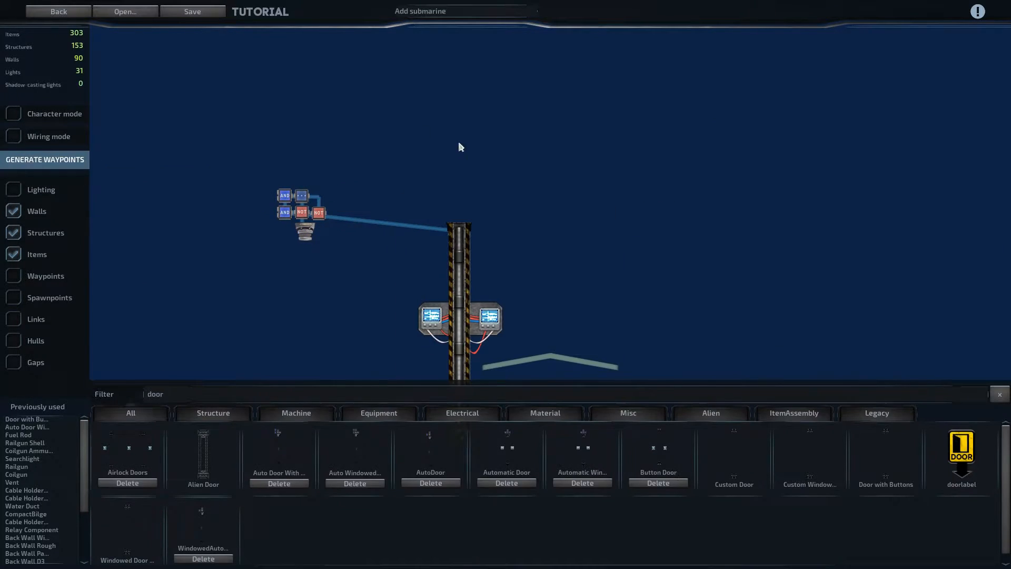
click(459, 318)
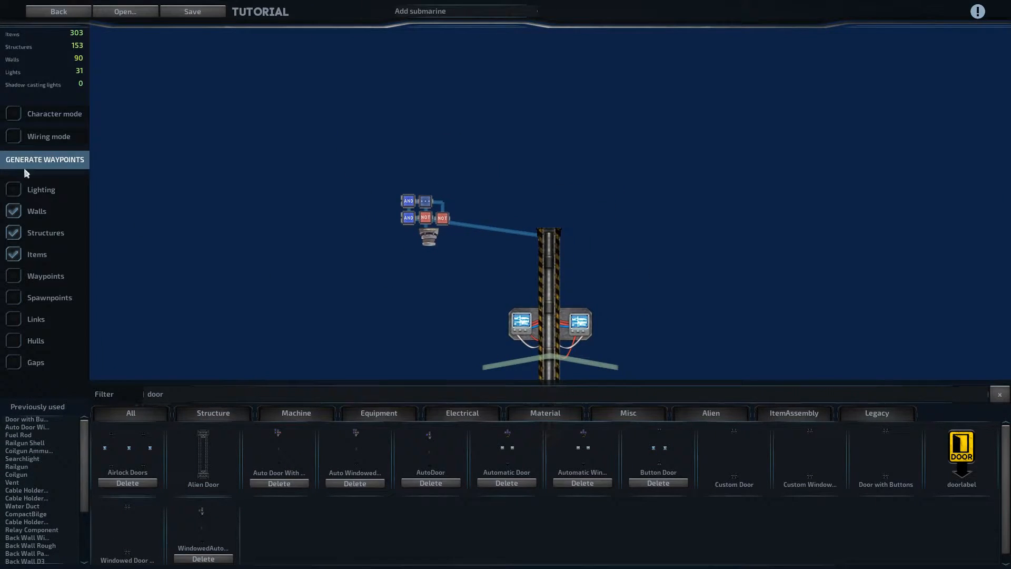
In wiring mode, connect the NOT and delay outputs to the AND gate and its output to the door's set_state
click(12, 135)
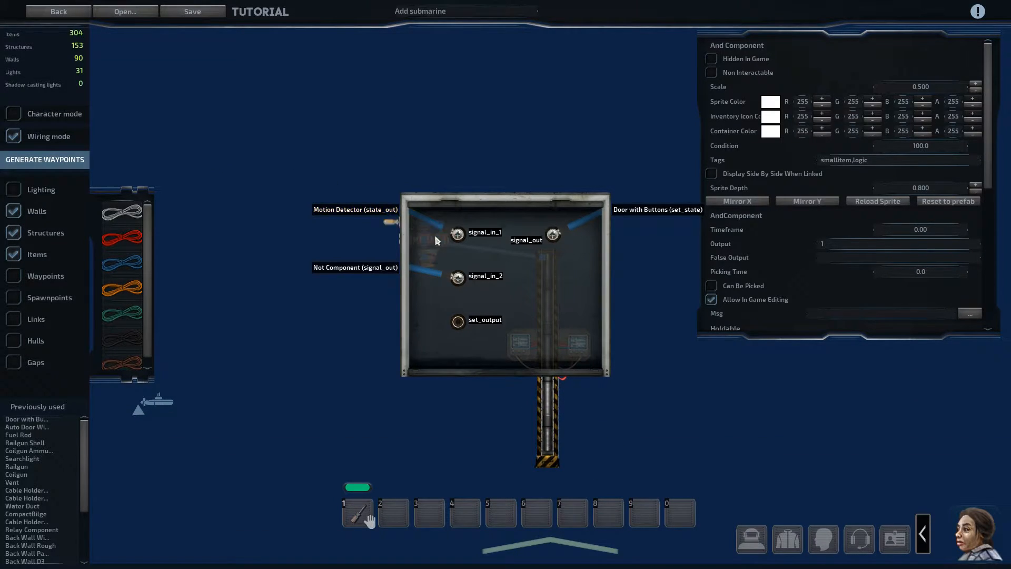
mouse_move(586, 239)
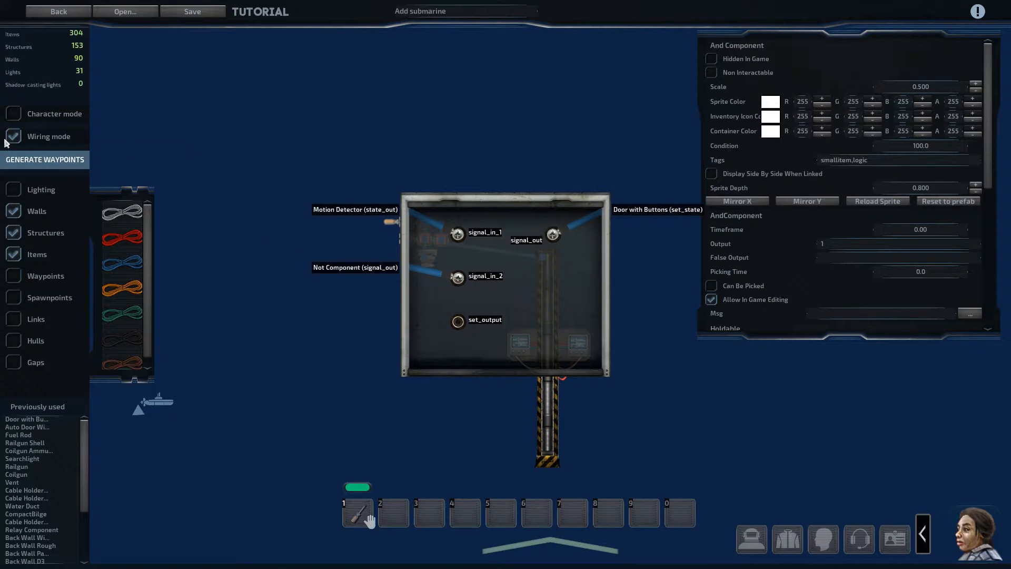
click(13, 136)
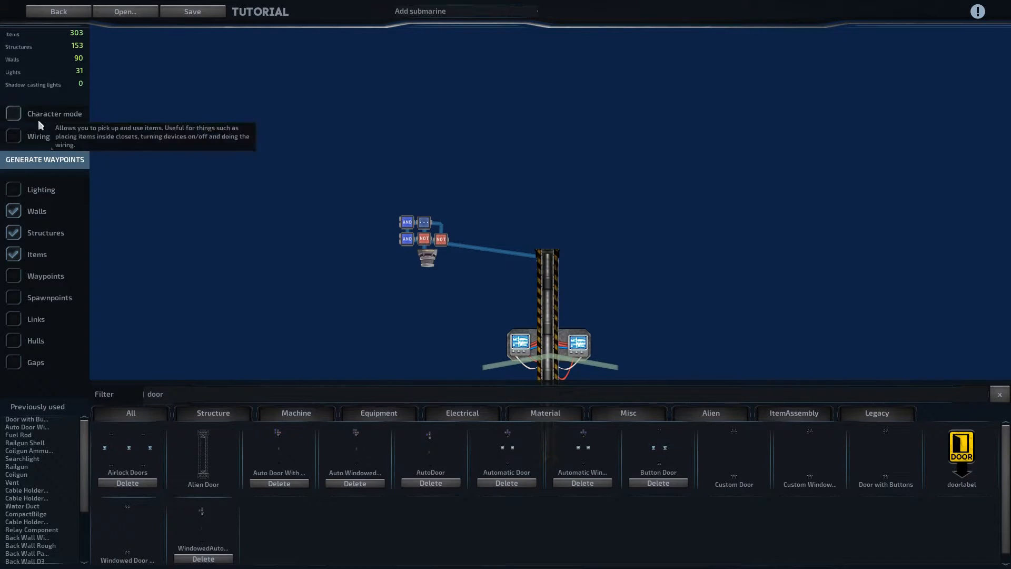
click(12, 135)
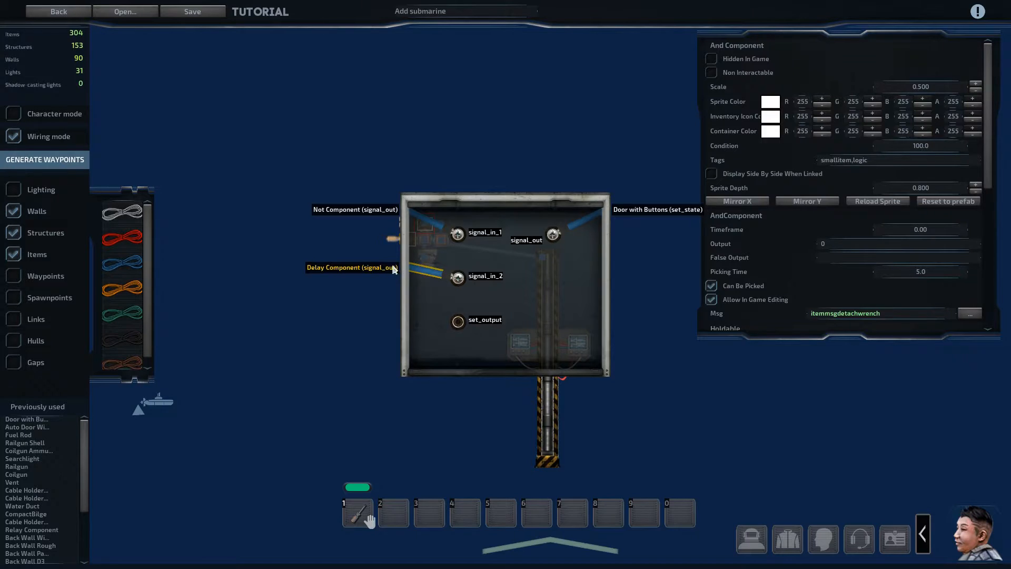
click(353, 267)
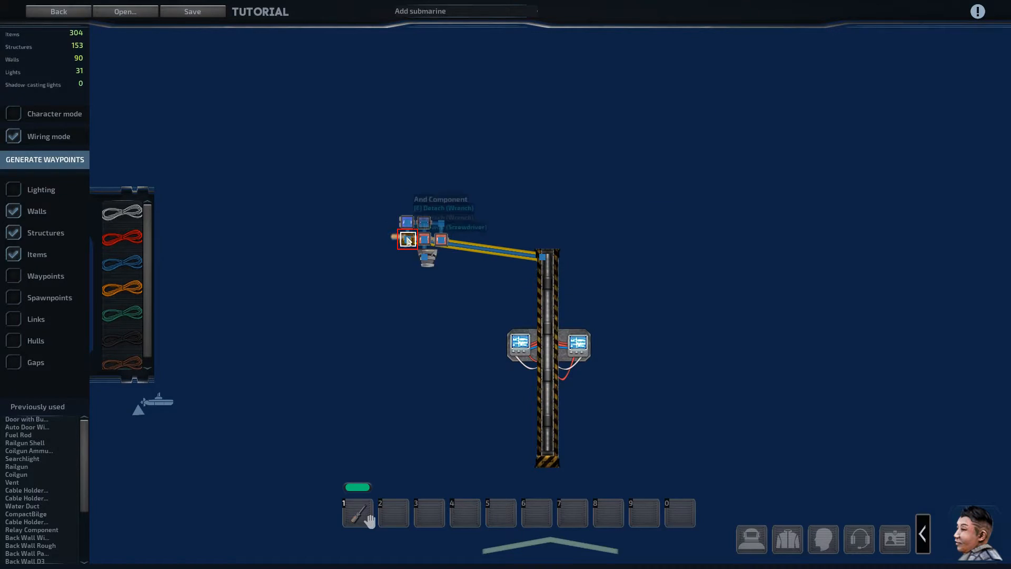
click(407, 239)
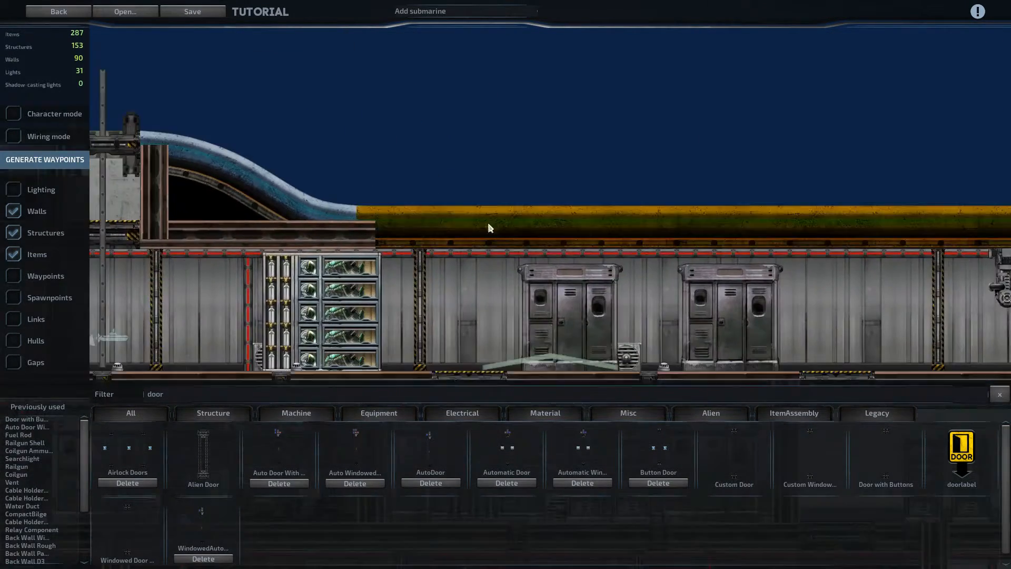
Set the Door with Buttons assembly into the upper-deck wall and verify the doorway gap
click(452, 177)
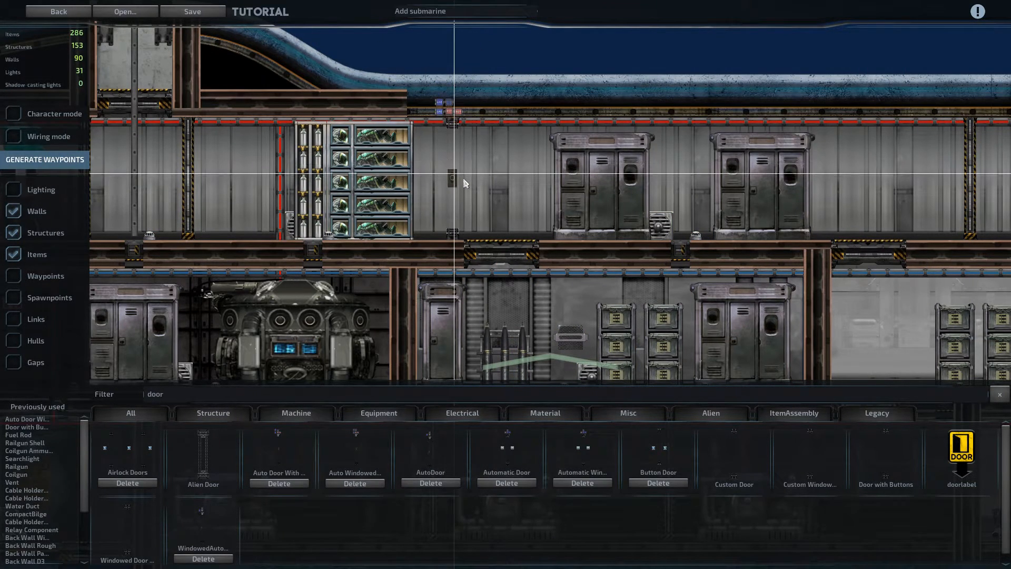
click(452, 182)
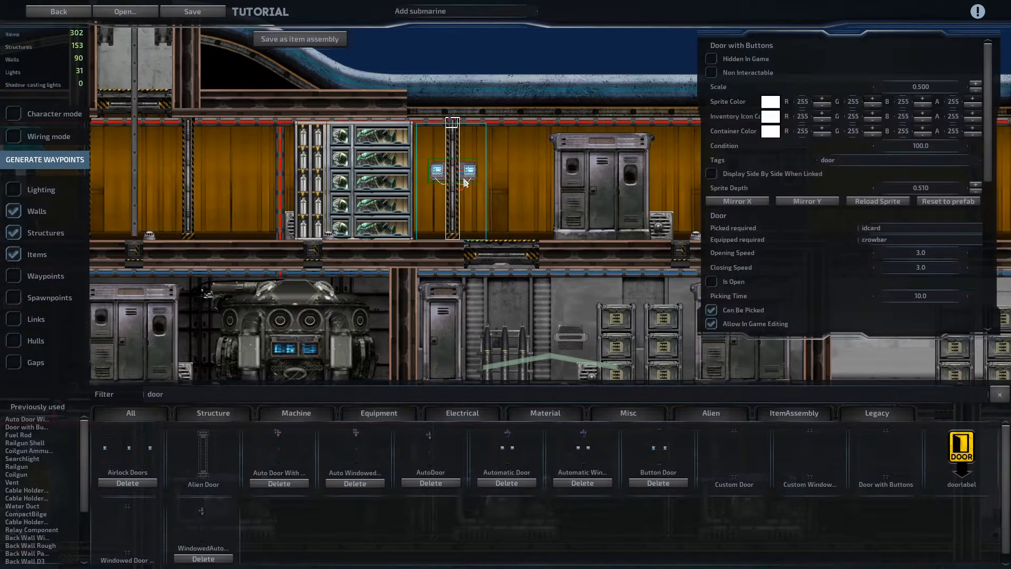
click(13, 361)
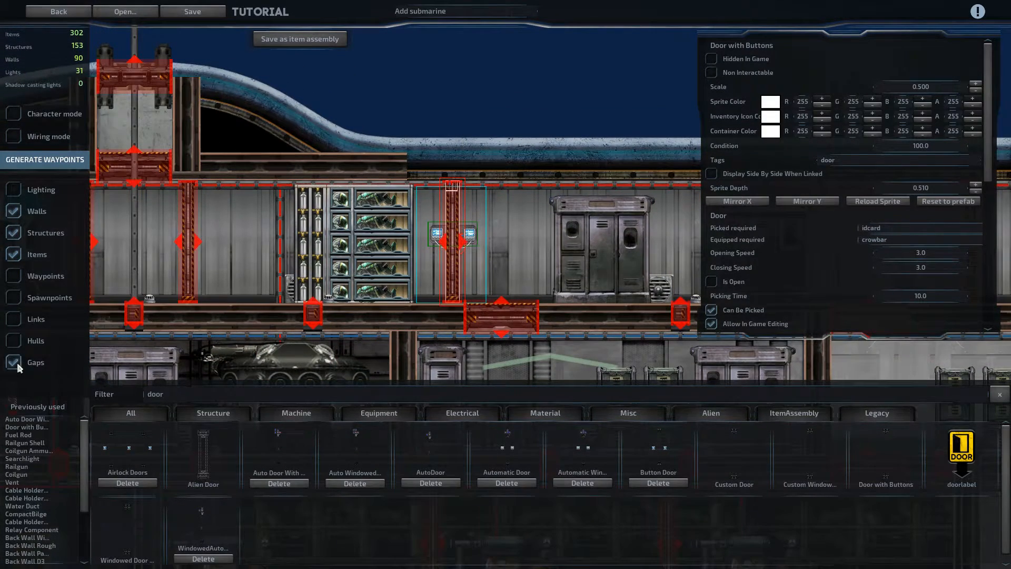
click(13, 361)
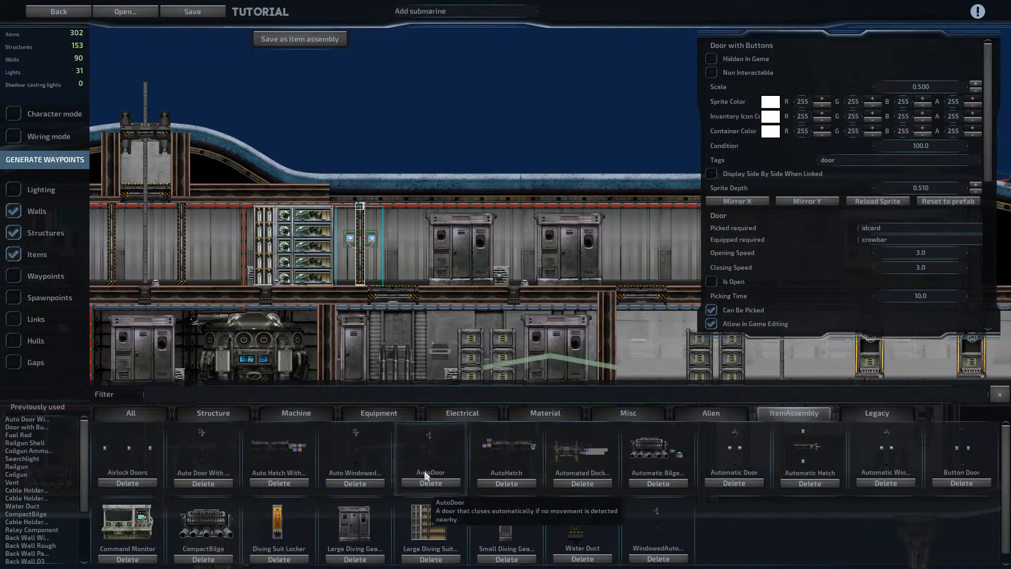
mouse_move(818, 512)
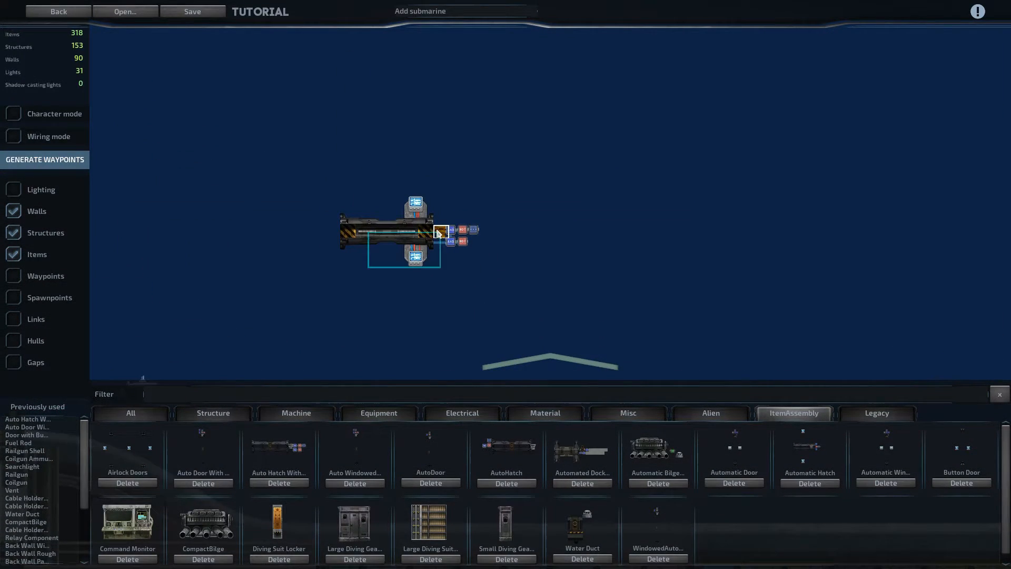
Adjust the Auto Hatch assembly's motion detector and set the hatch into the deck floor
click(438, 232)
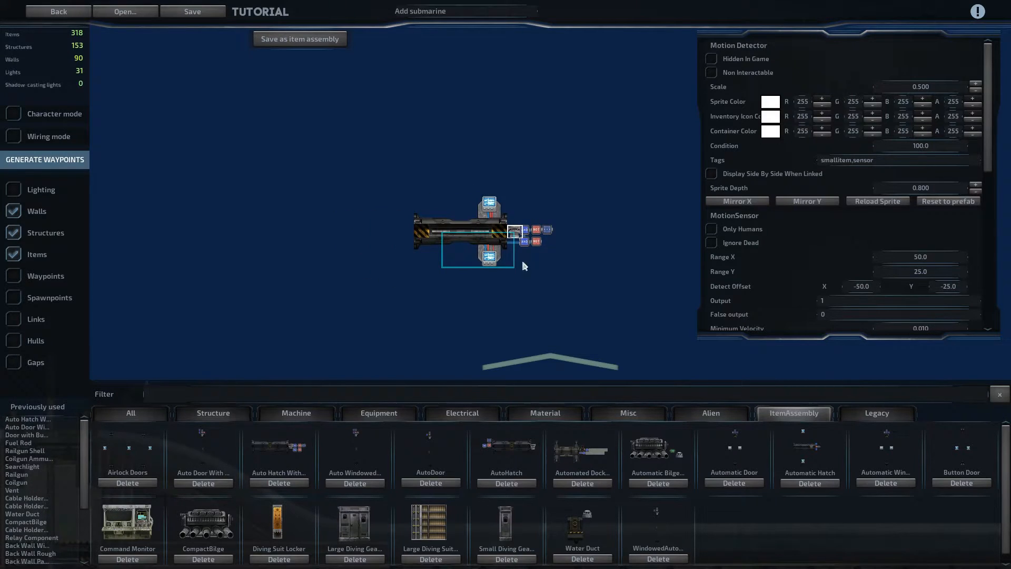
mouse_move(461, 275)
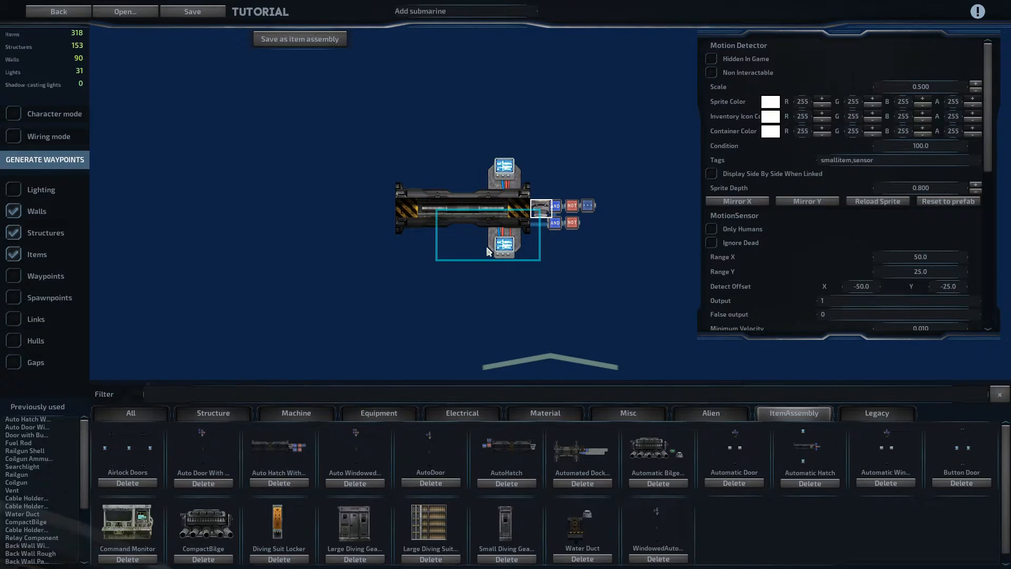
mouse_move(467, 160)
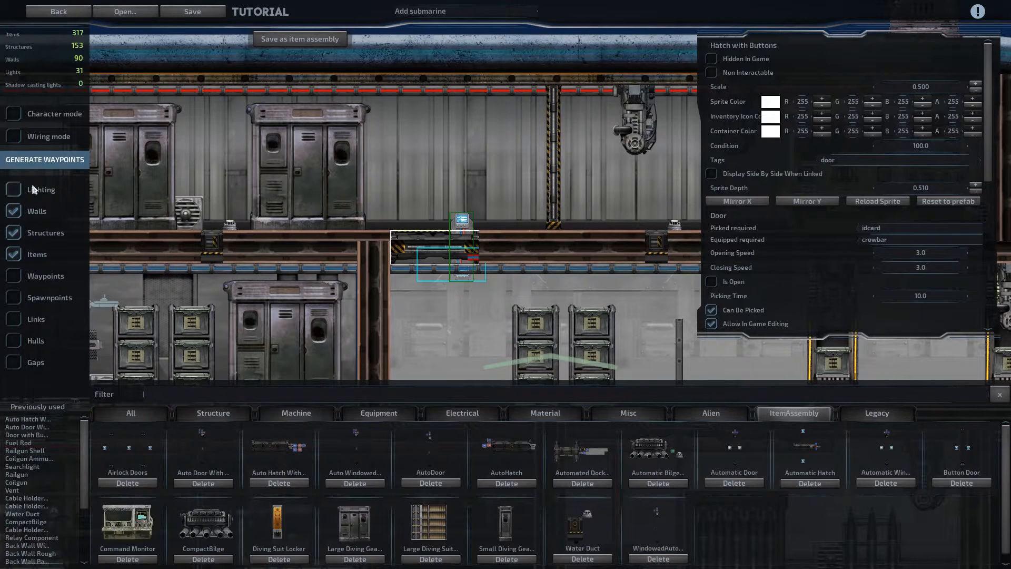
click(13, 361)
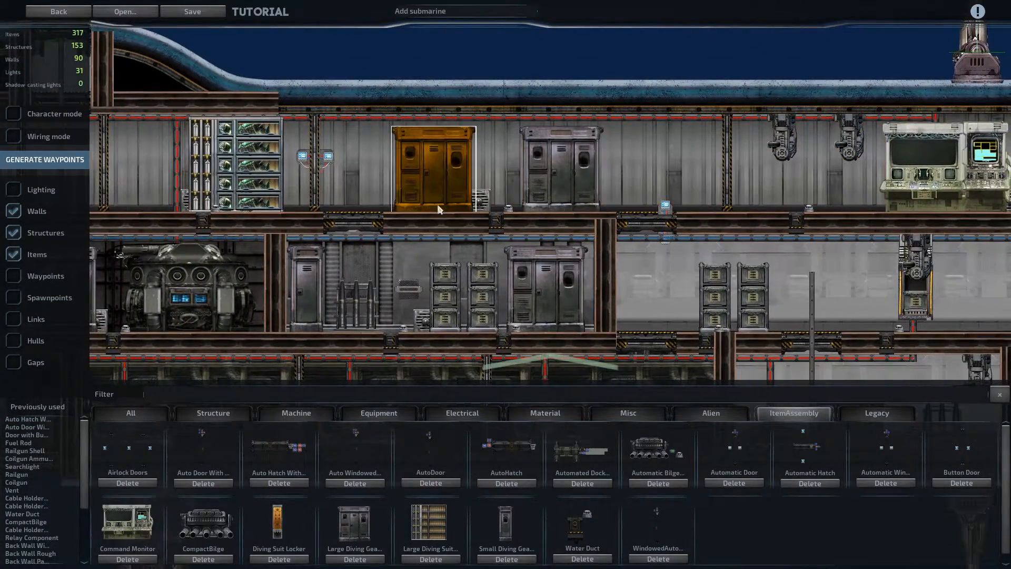
After placing the remaining auto doors, dismiss the pause menu and resume editing
key(Escape)
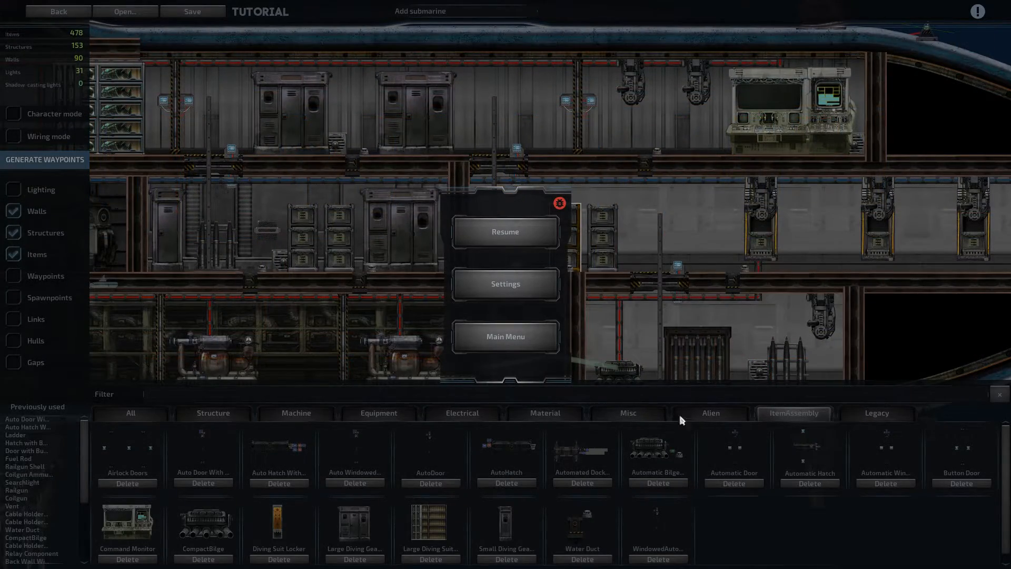
click(505, 231)
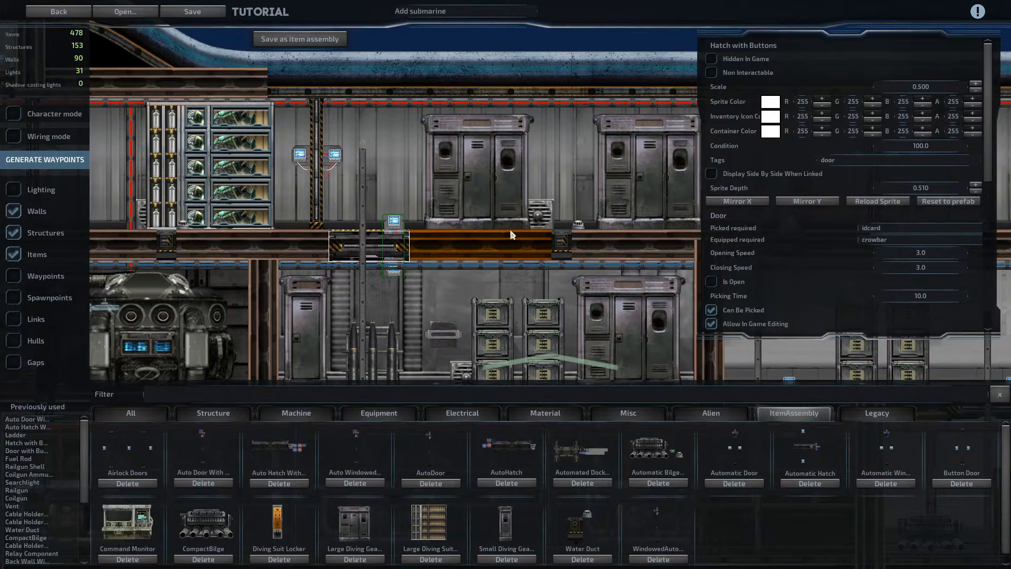
mouse_move(850, 274)
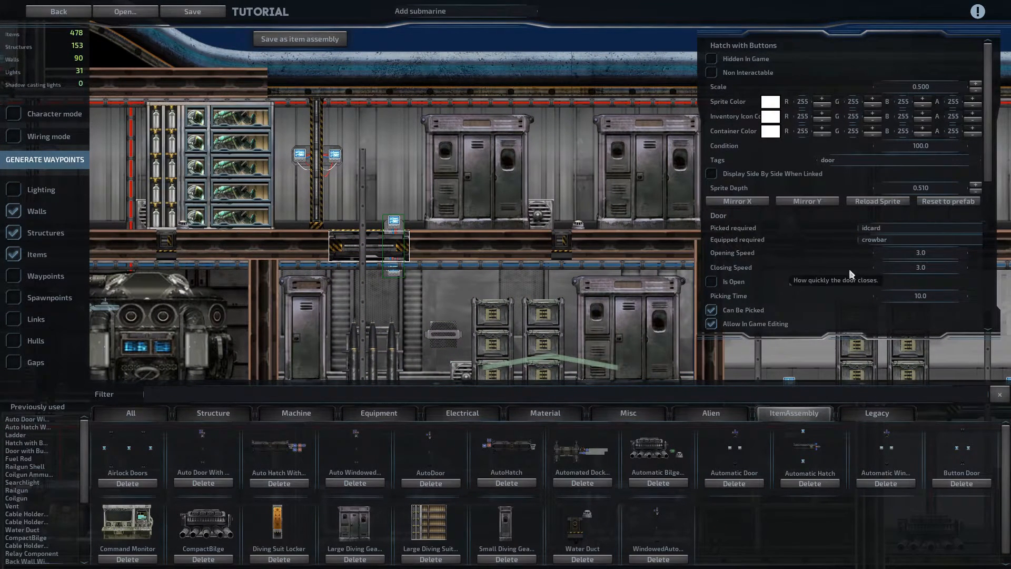
mouse_move(739, 221)
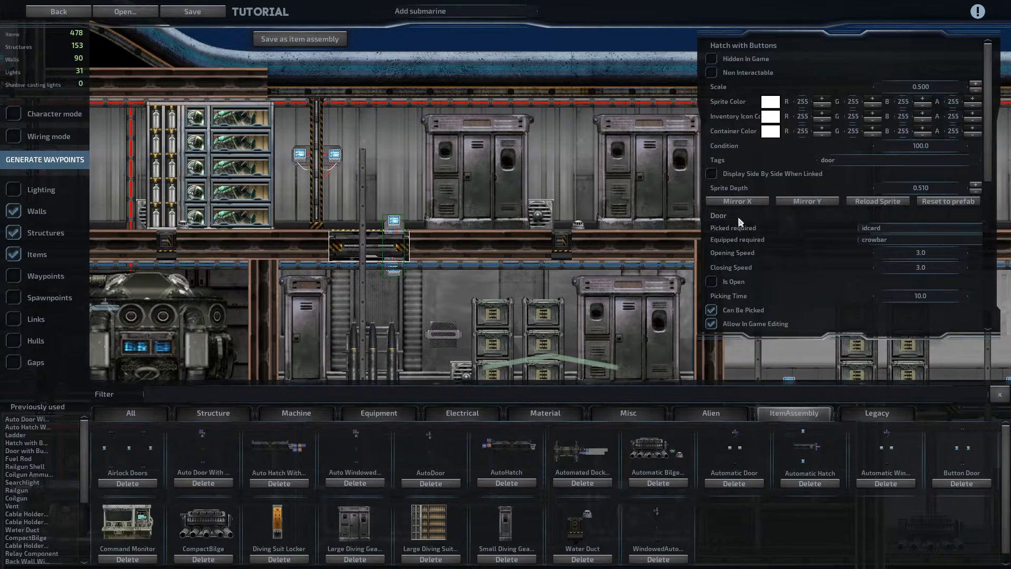
mouse_move(933, 227)
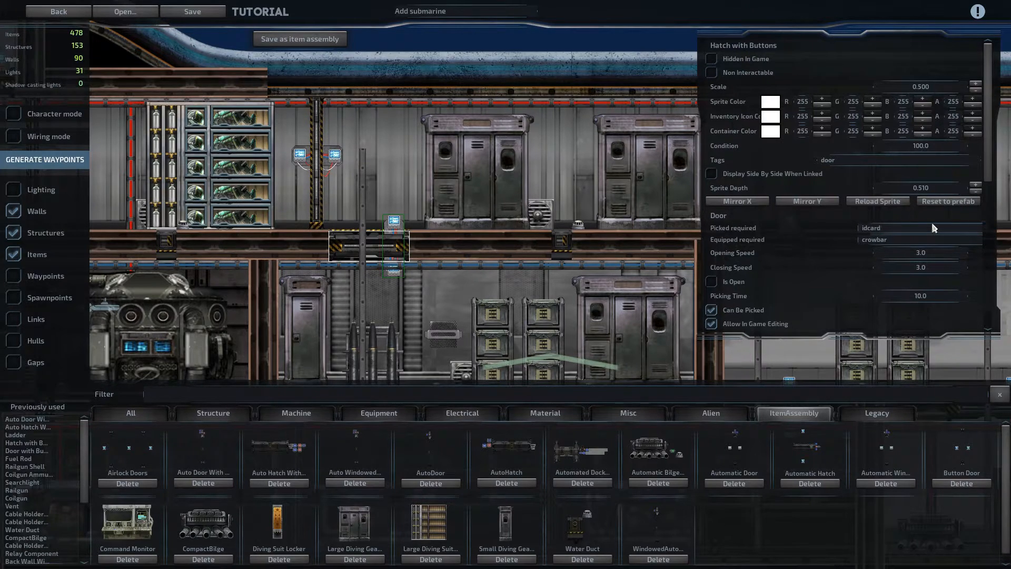
Set the hatch's Picked required field to the security and captain ID tags
text(id_security,)
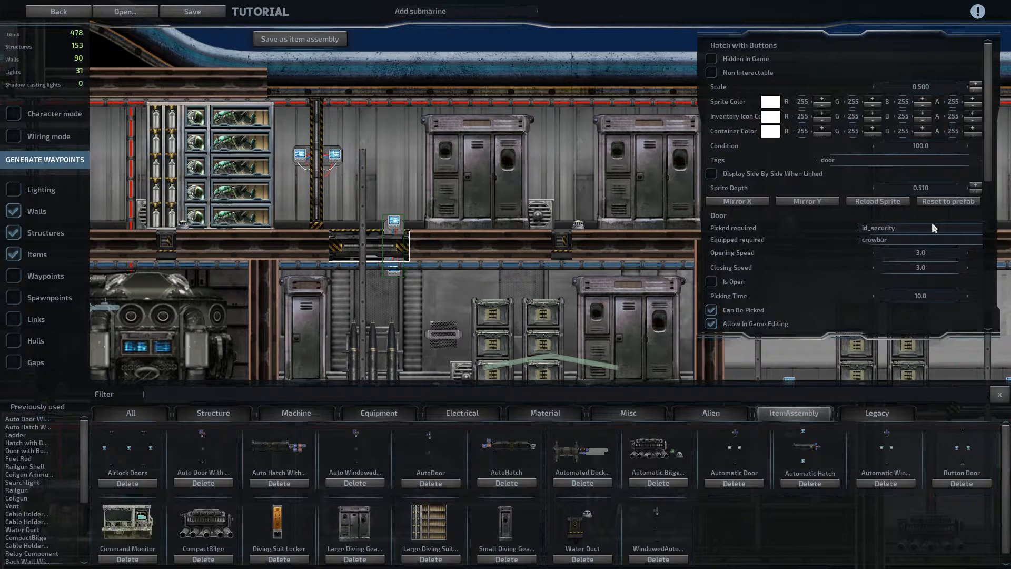
text(id_cap)
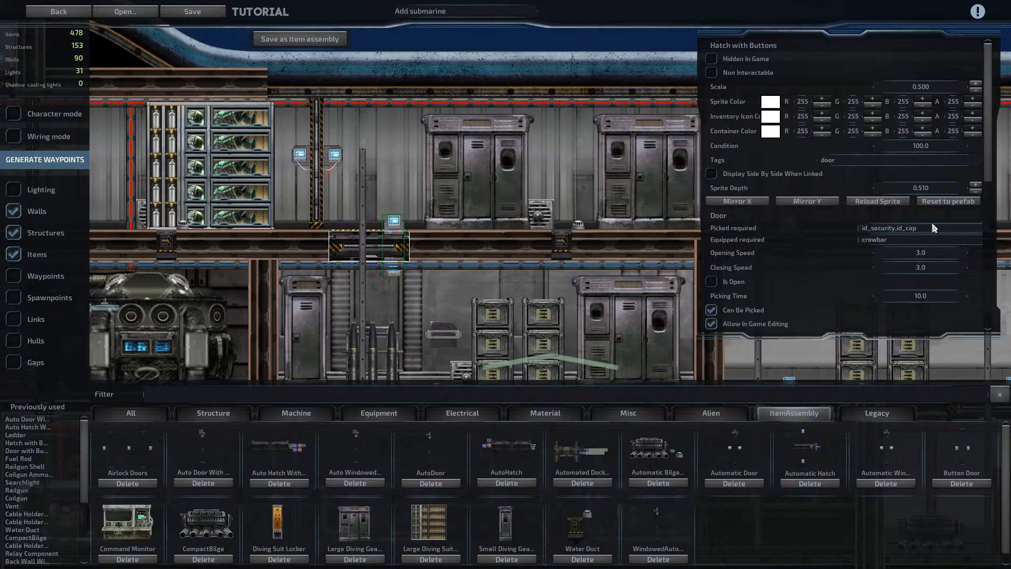
text(captainw)
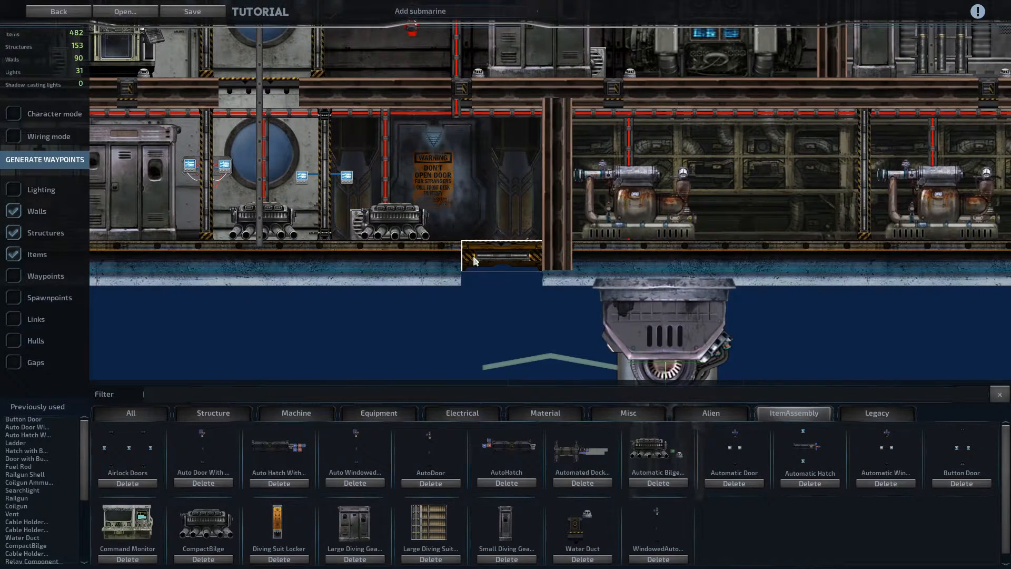
Delete the old floor hatch, place an Automatic Hatch in the opening, and select the pump above it
click(499, 255)
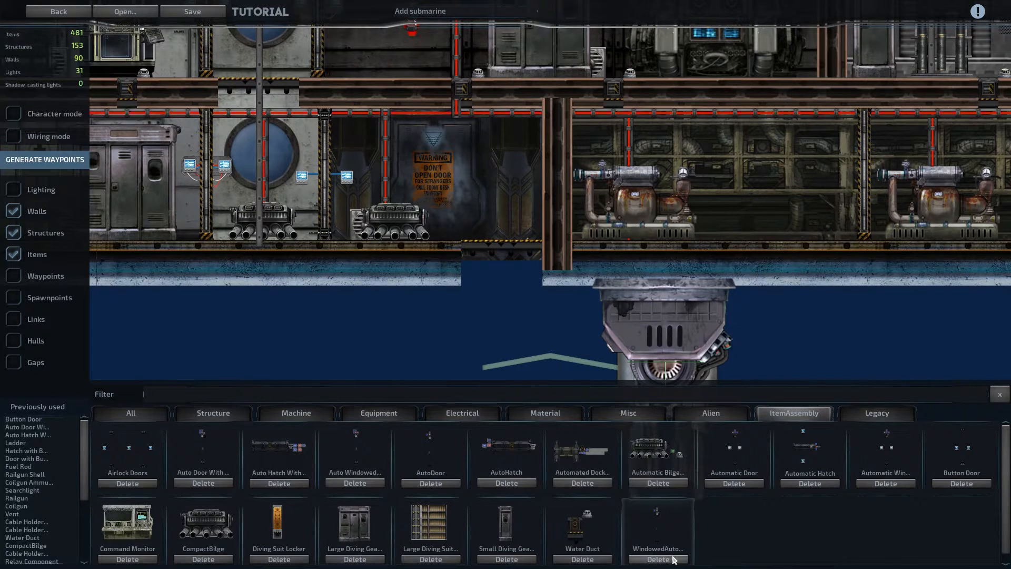
mouse_move(870, 523)
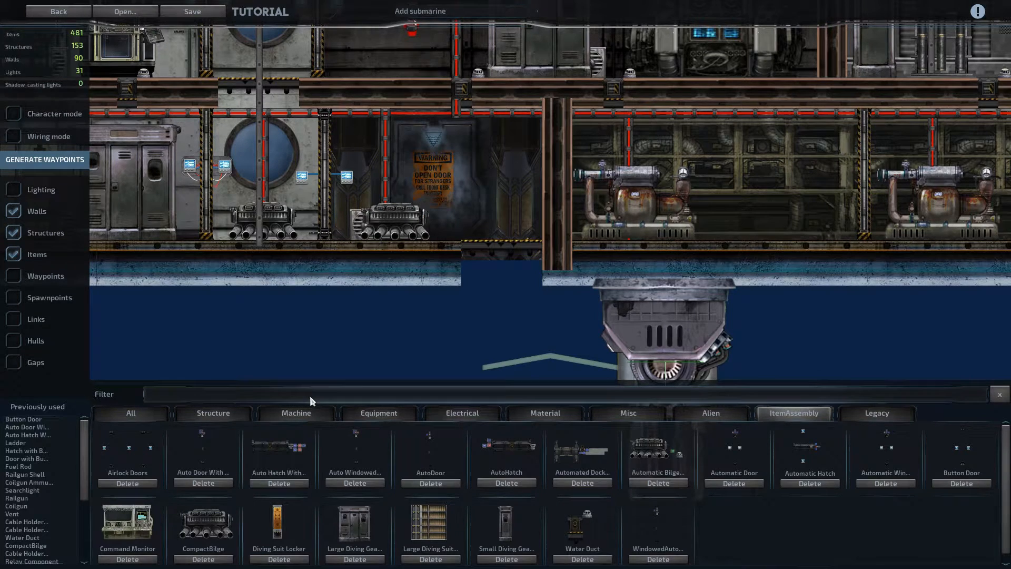
text(hatch)
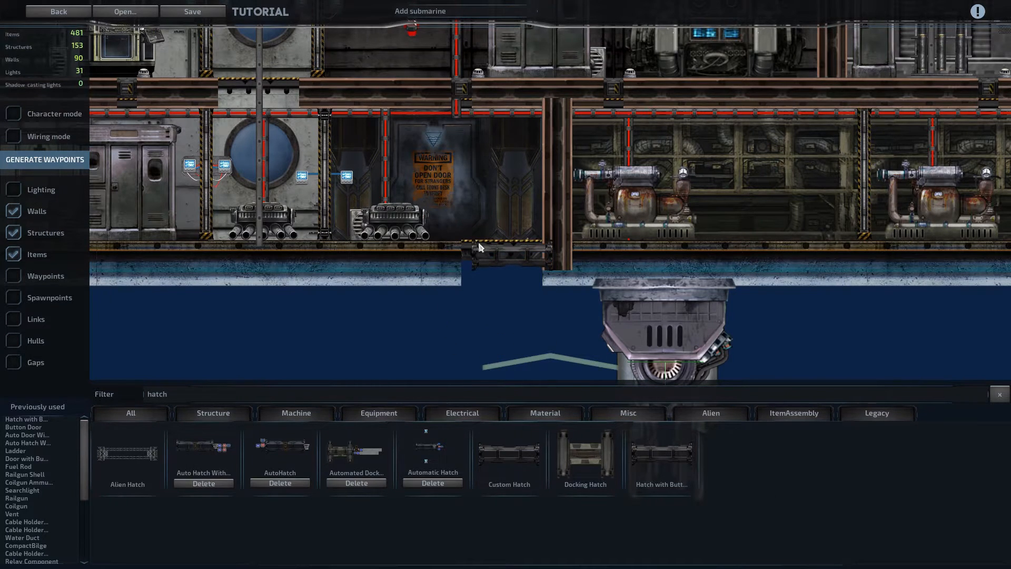
mouse_move(433, 461)
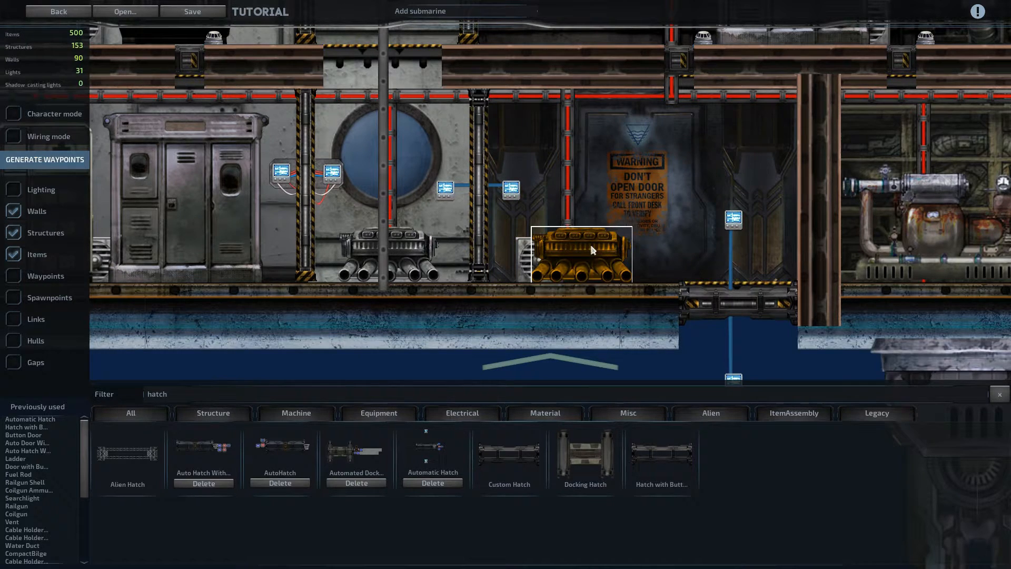
click(578, 254)
text(and)
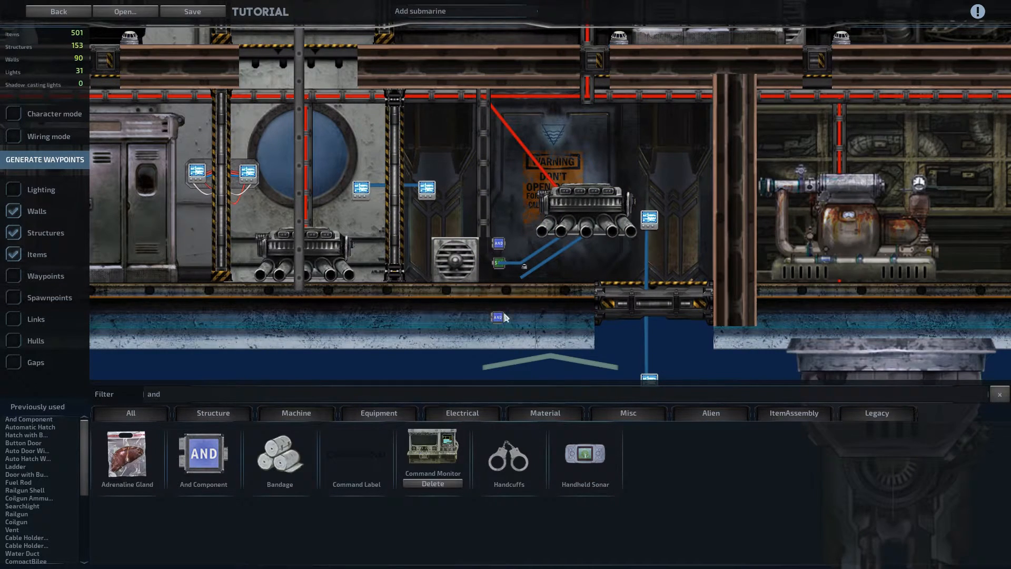
Place a NOT component beside the water detector, wire the detector's signal_out to it and run its output onward
click(12, 114)
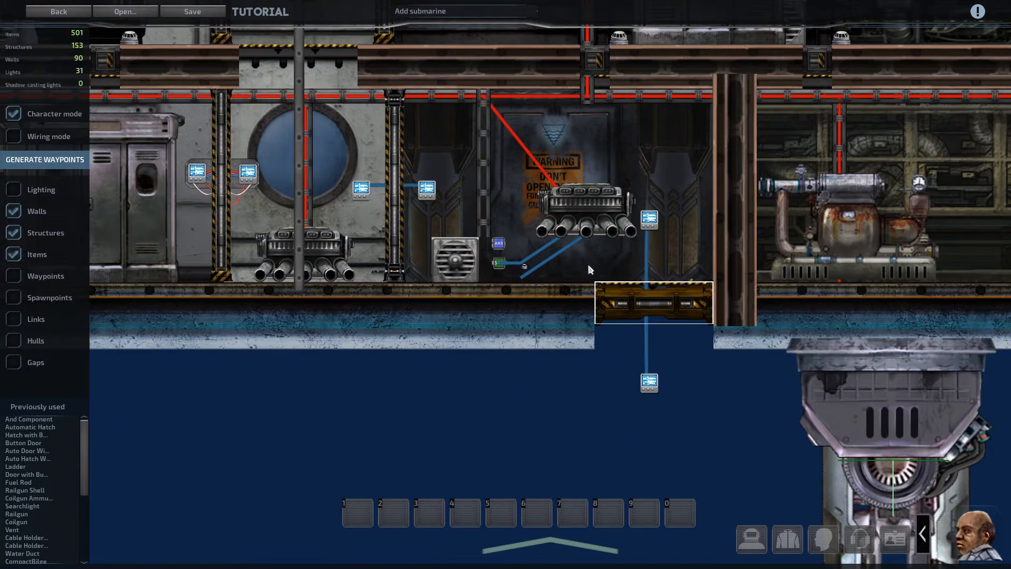
mouse_move(379, 168)
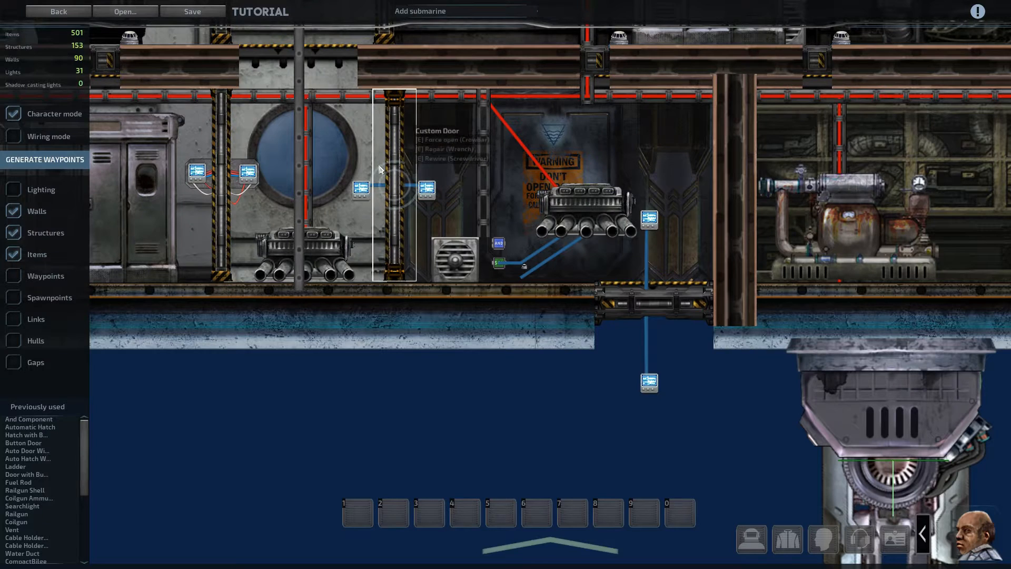
mouse_move(526, 261)
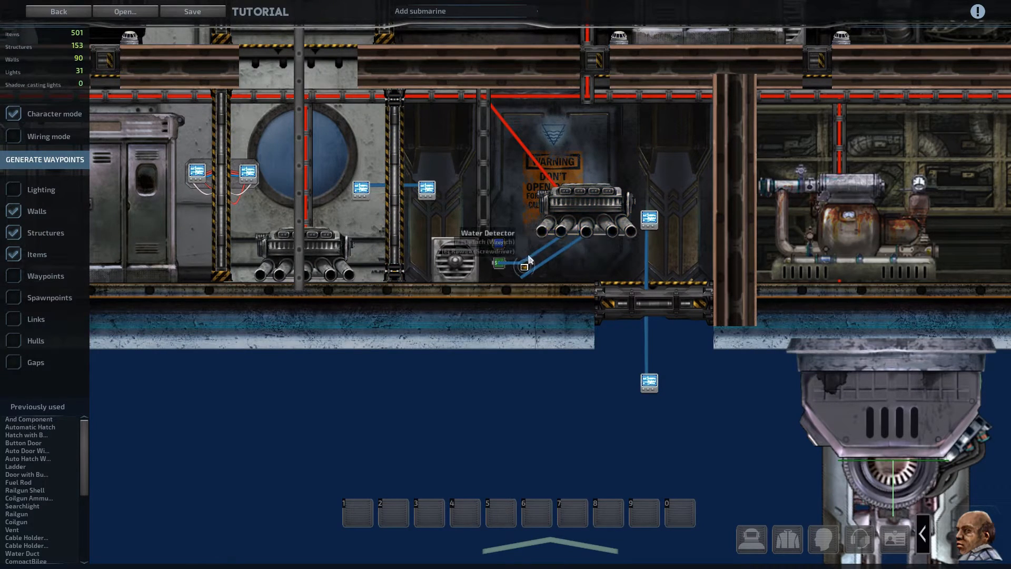
mouse_move(35, 124)
text(not)
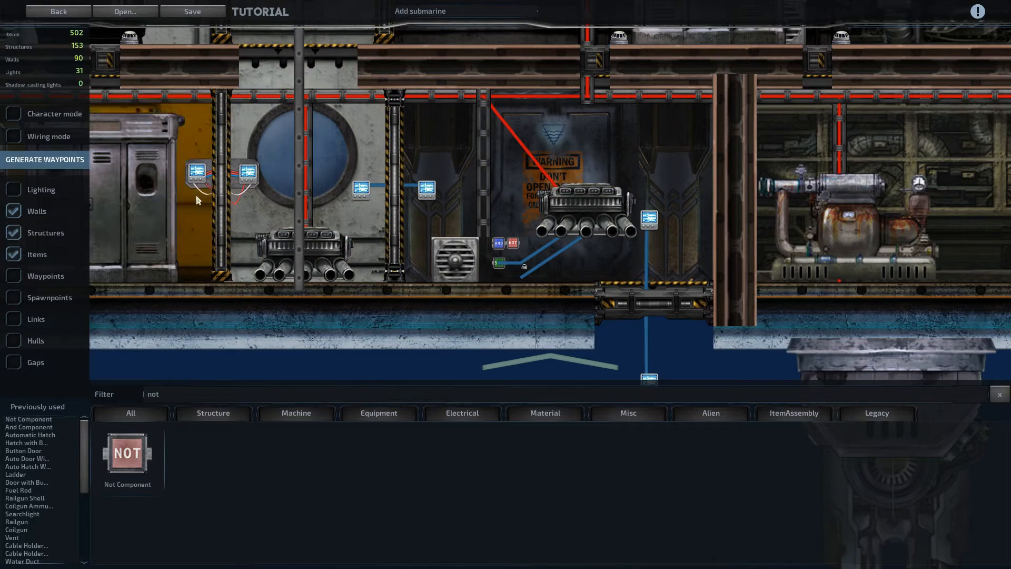
click(13, 136)
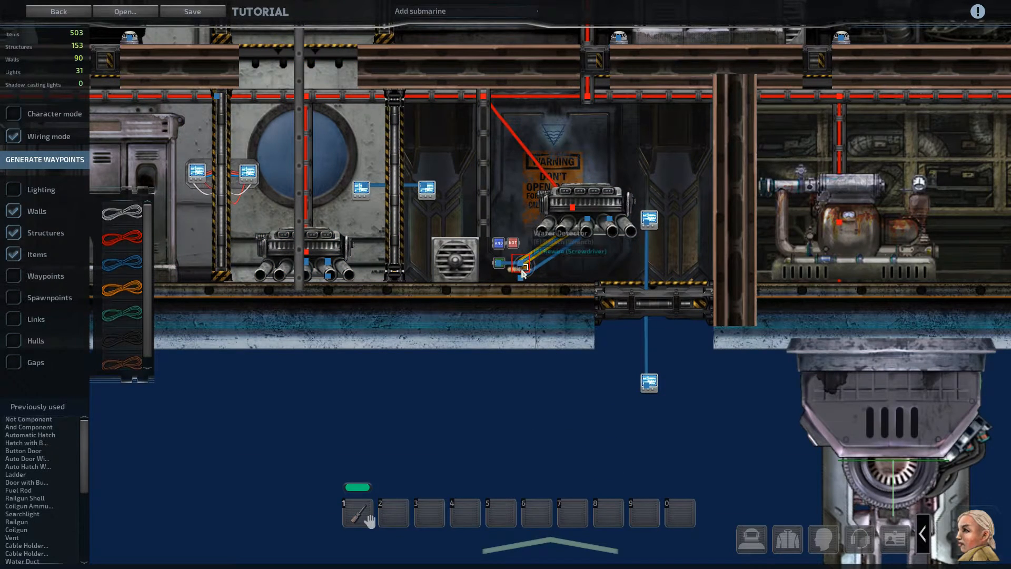
click(526, 267)
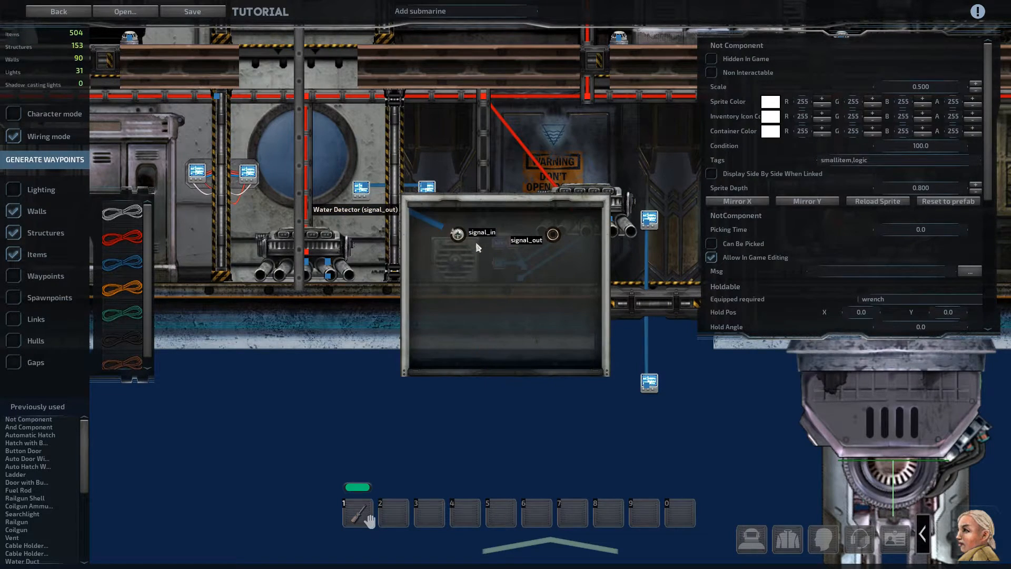
click(551, 234)
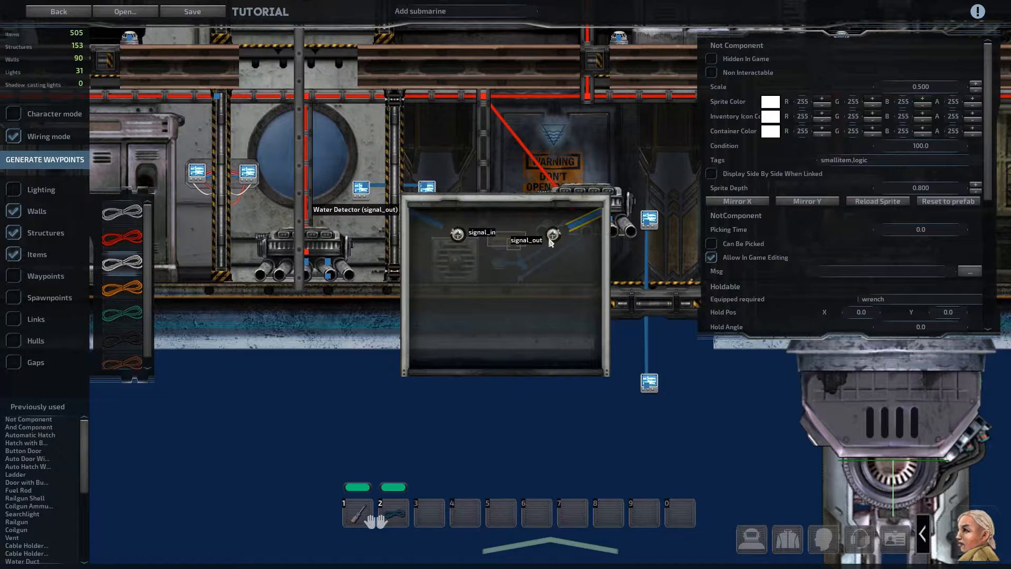
click(458, 233)
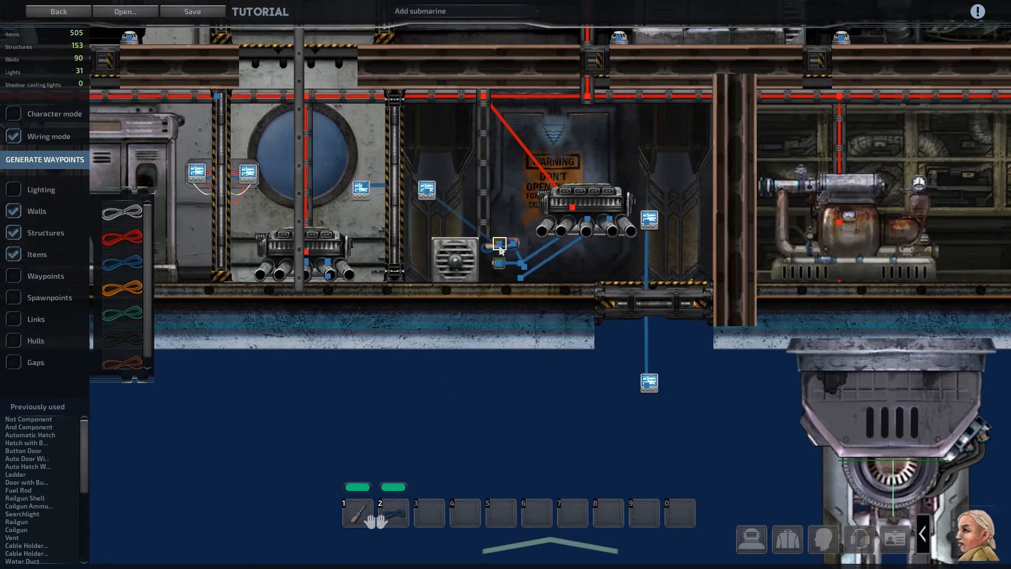
click(499, 244)
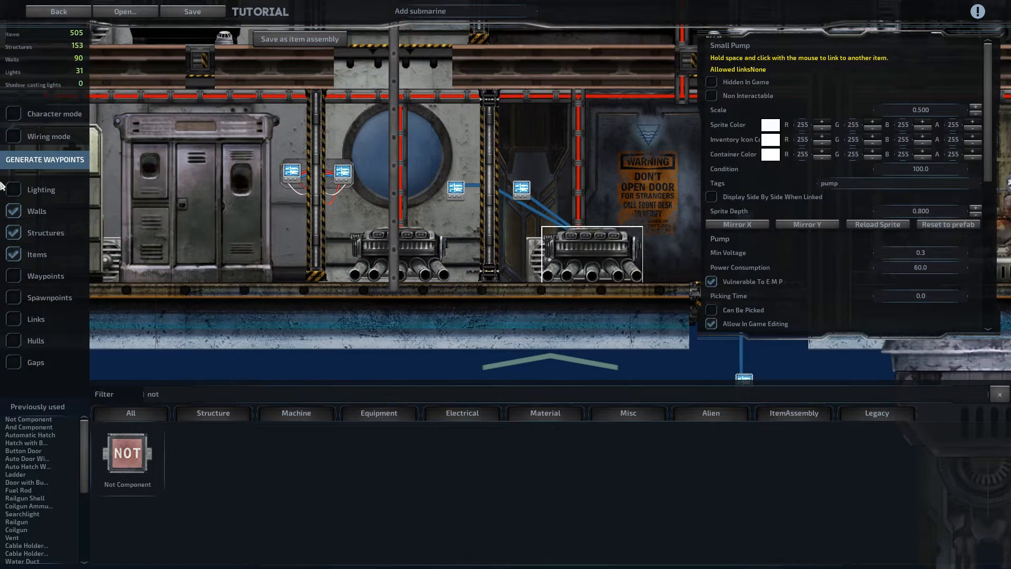
Clear the Small Pump selection before leaving wiring mode
click(13, 136)
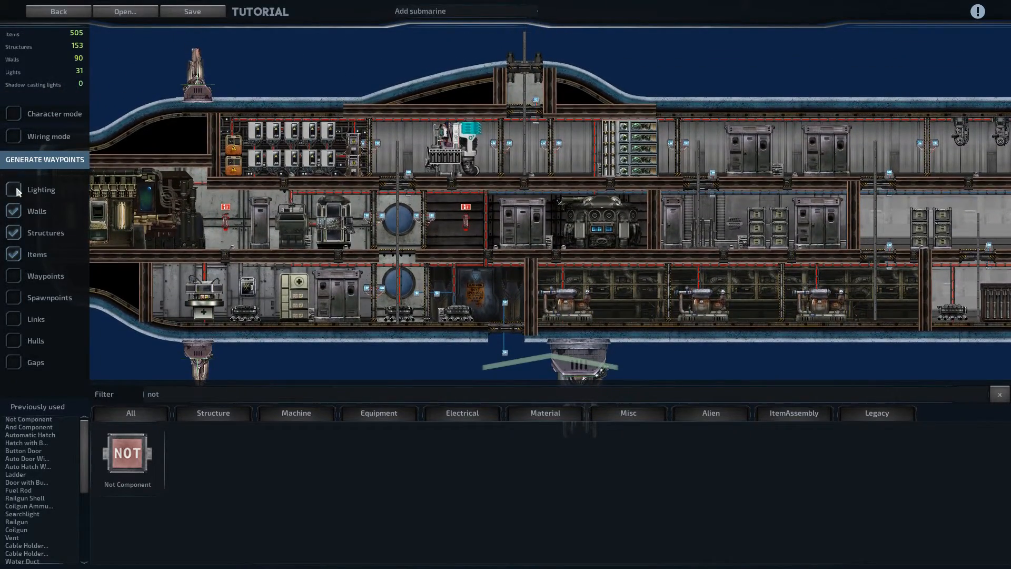
Re-enter wiring mode and connect a wire to the cabinet in the top-left room
click(13, 188)
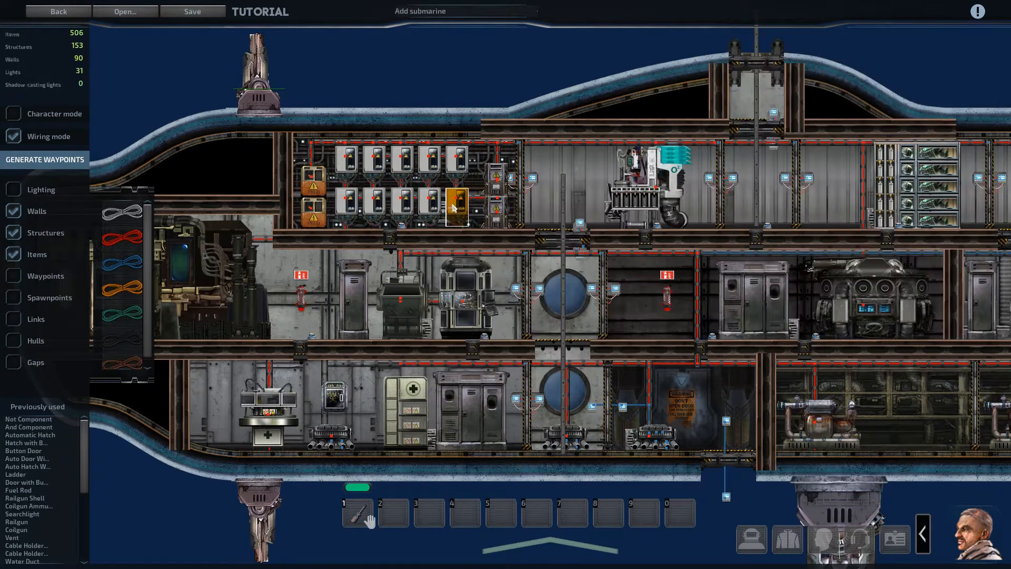
click(457, 206)
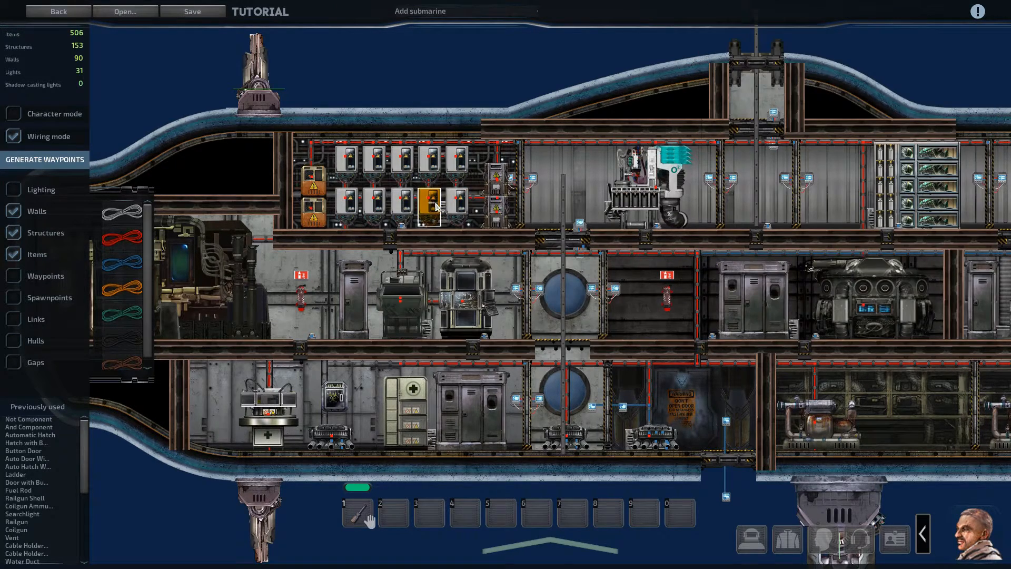
click(427, 206)
text(emergen)
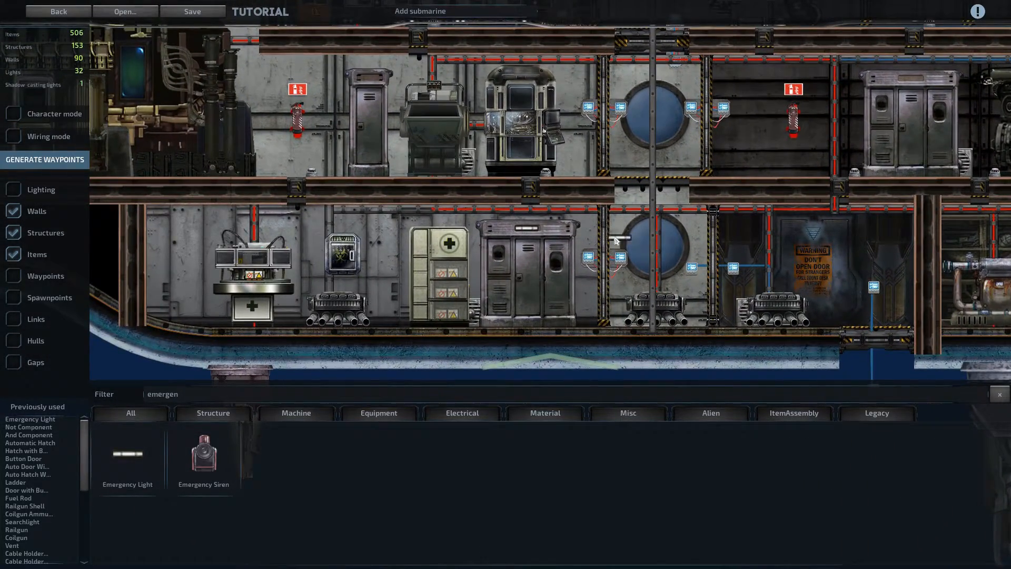
Preview the emergency light's glow, turn lighting off, and place another emergency light above a door
click(522, 271)
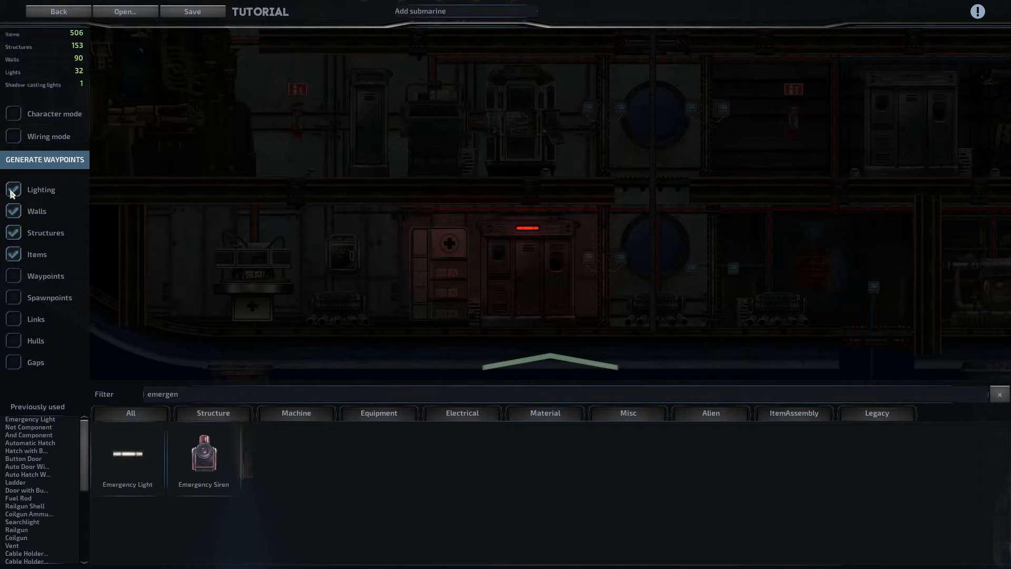
click(12, 189)
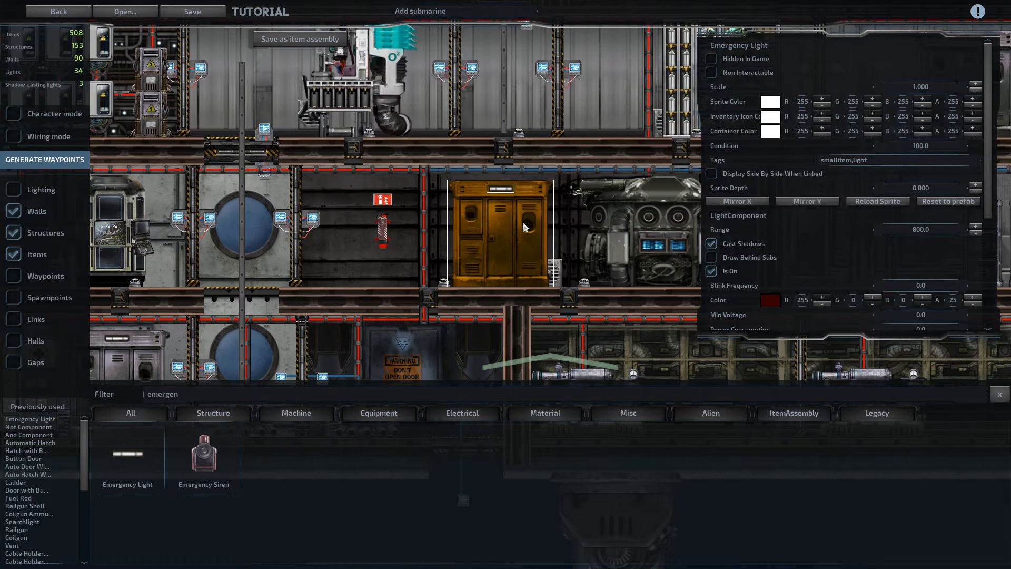
mouse_move(508, 196)
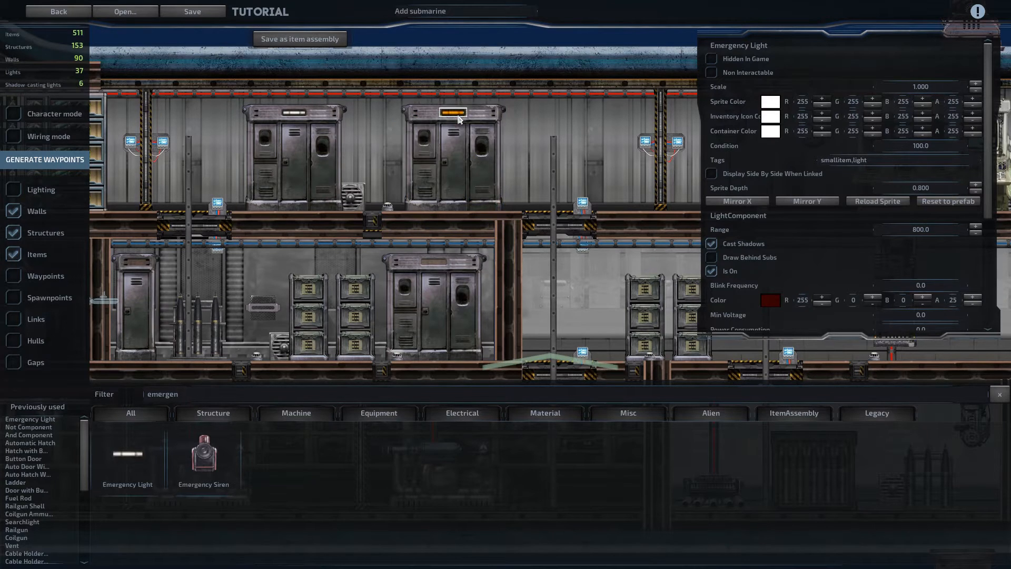
click(451, 113)
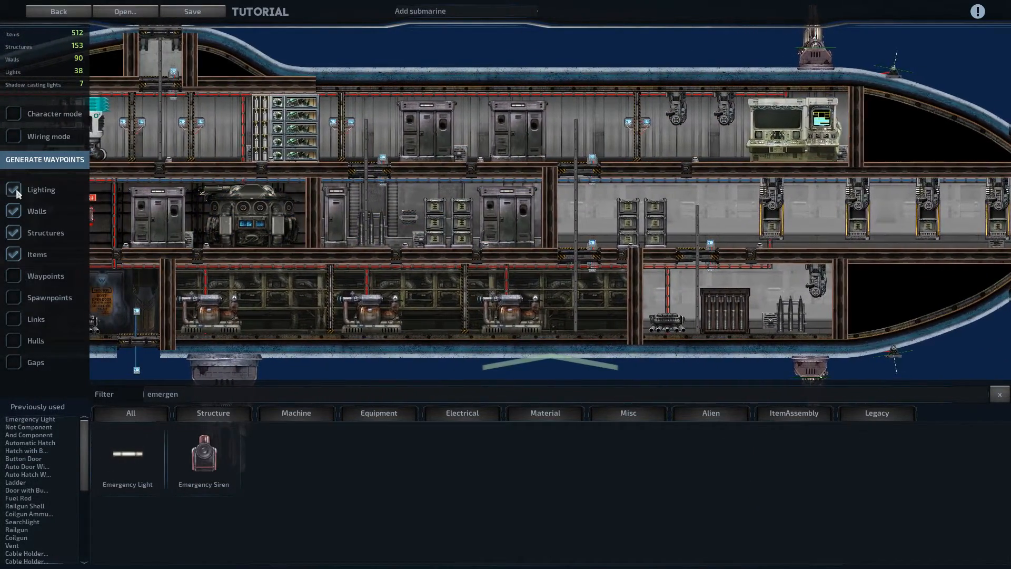
Enable the lighting preview showing red emergency lights, then resume editing from the pause menu
click(13, 188)
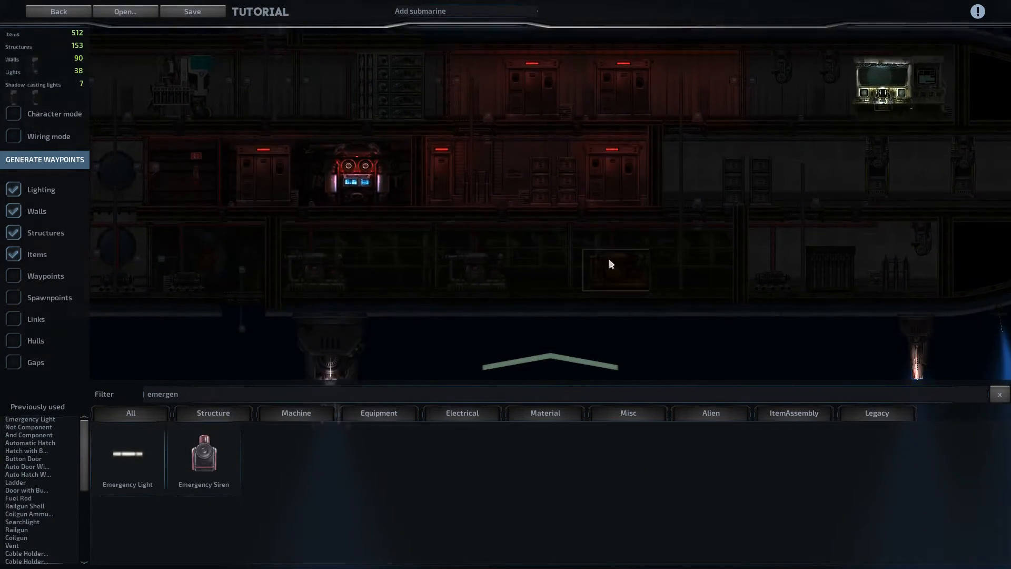
key(Escape)
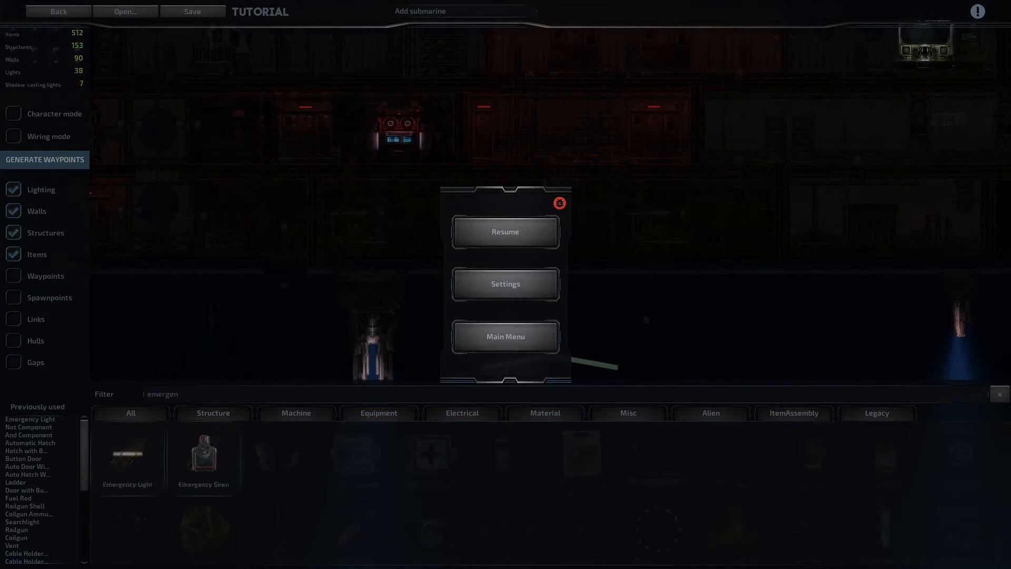
click(504, 232)
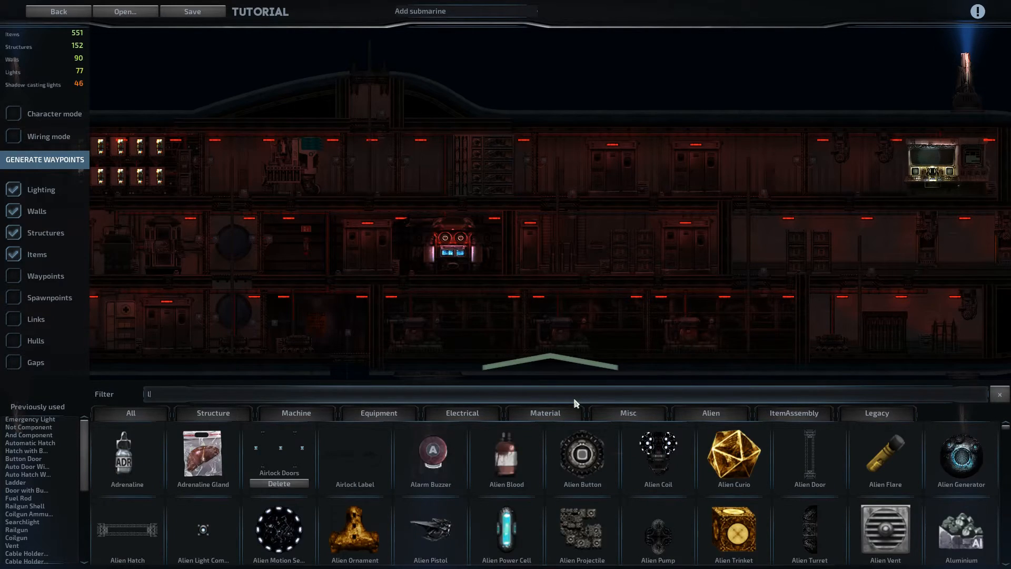
Filter items for 'lamp' and place small wall lamps in rooms on the middle and upper decks
text(lamp)
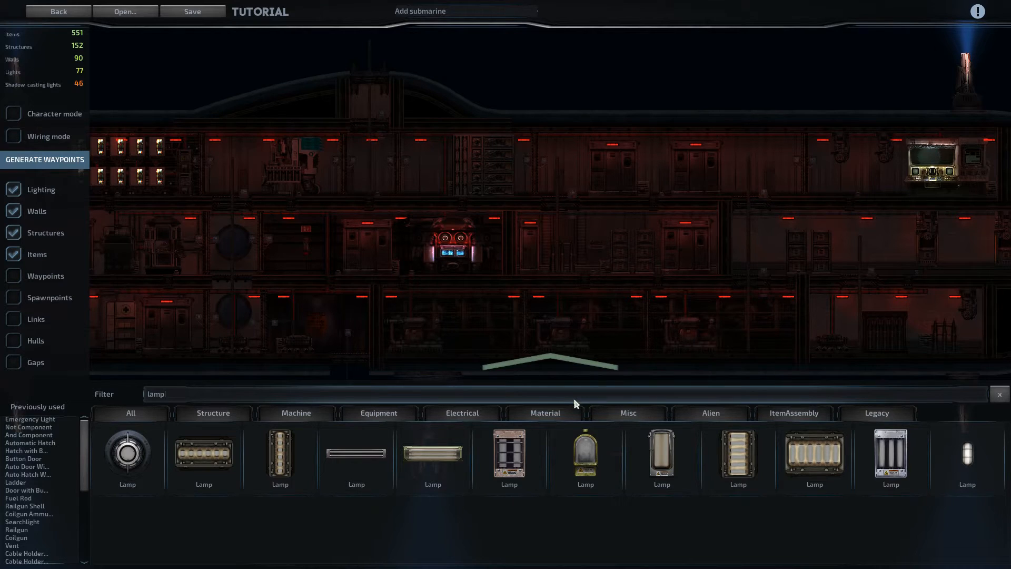
mouse_move(367, 470)
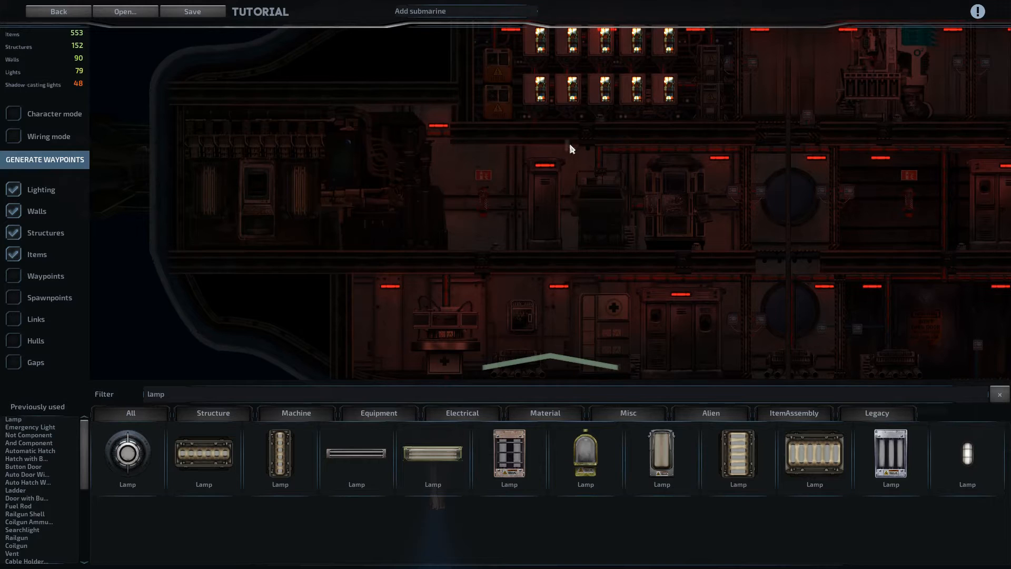
mouse_move(516, 157)
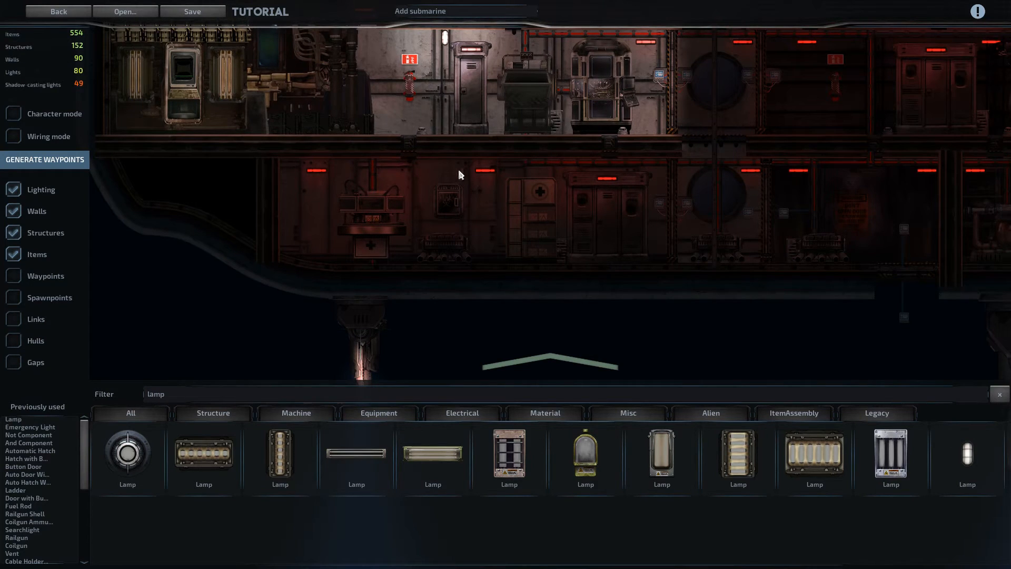
click(459, 174)
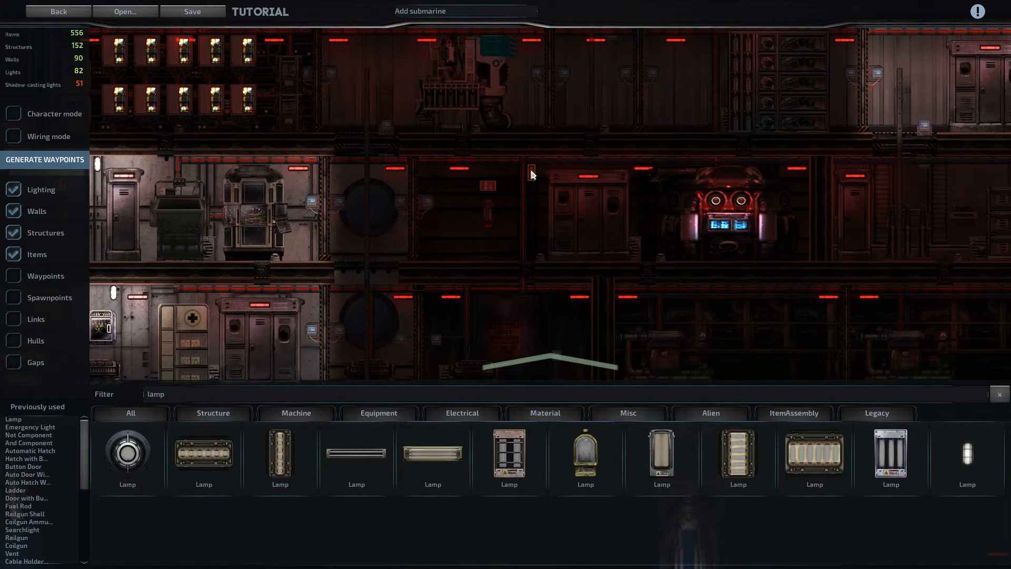
click(531, 173)
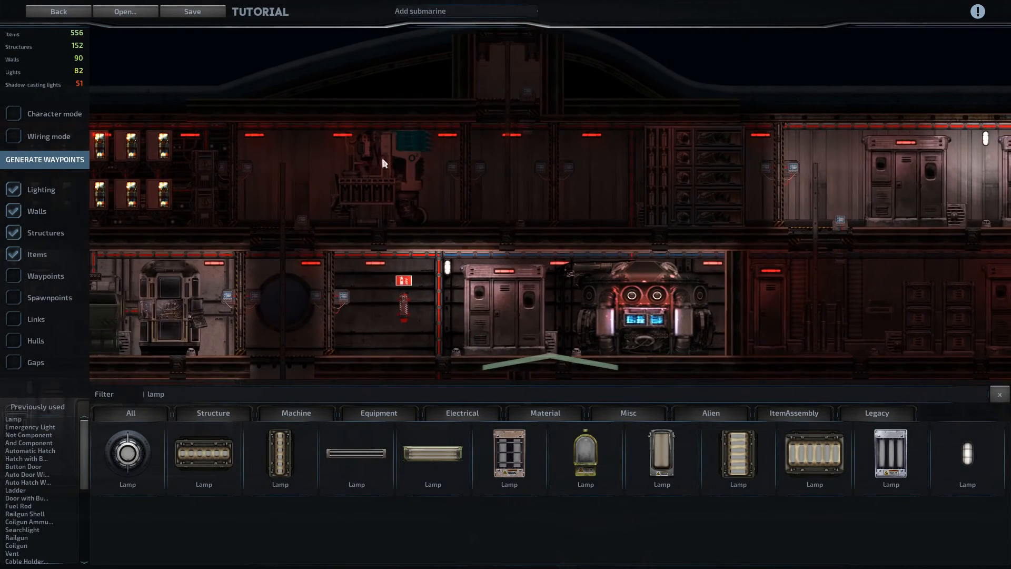
click(383, 162)
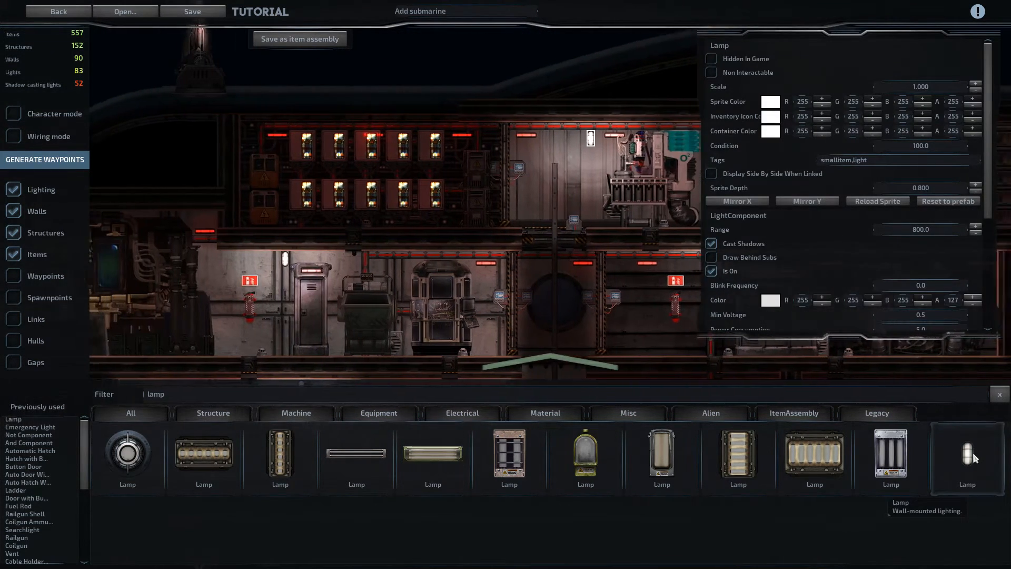
click(335, 138)
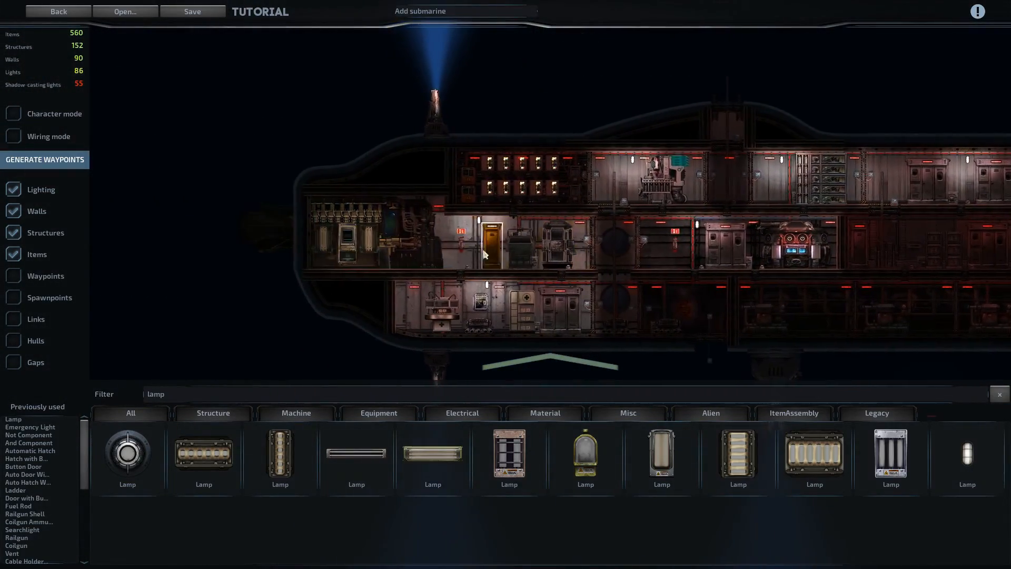
scroll(up, 3)
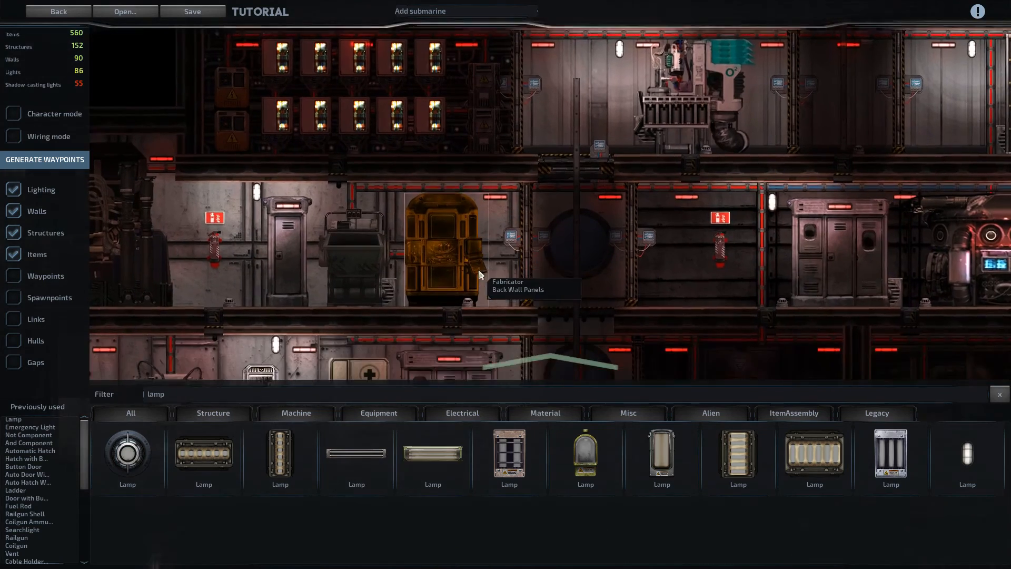
Enable wiring mode and attach a red wire to the middle-deck wall lamp's connection panel
scroll(down, 3)
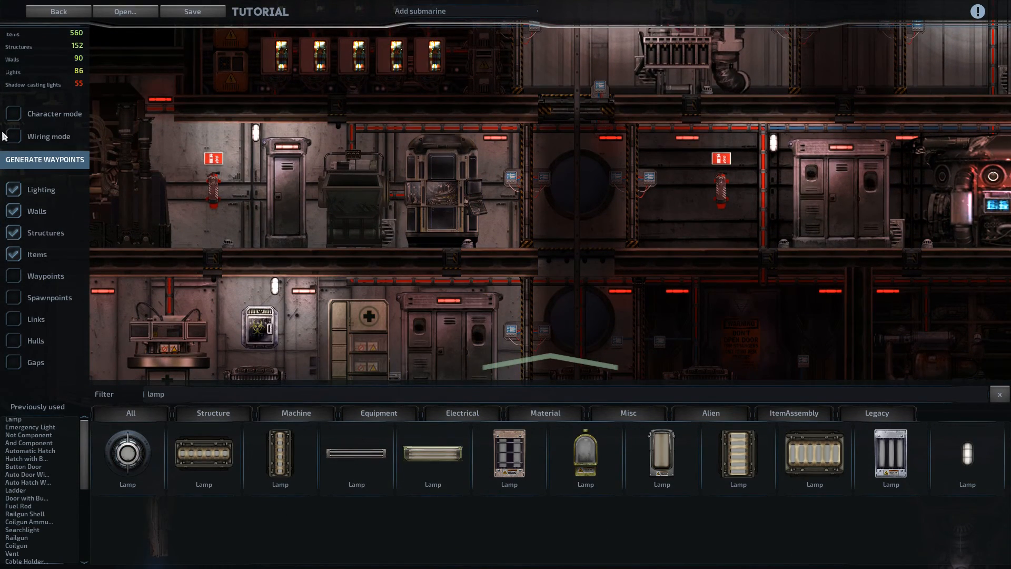
click(12, 135)
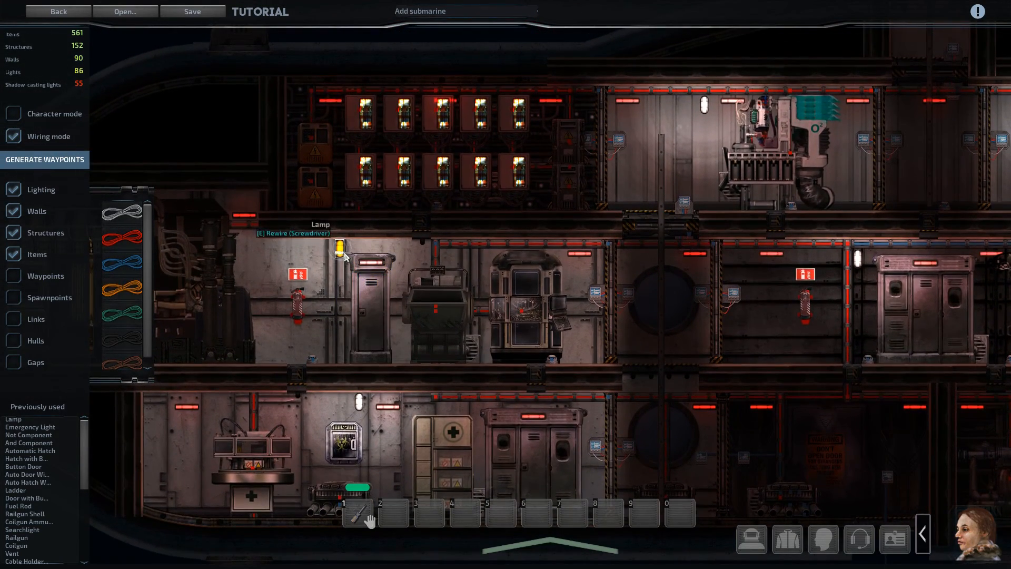
click(340, 246)
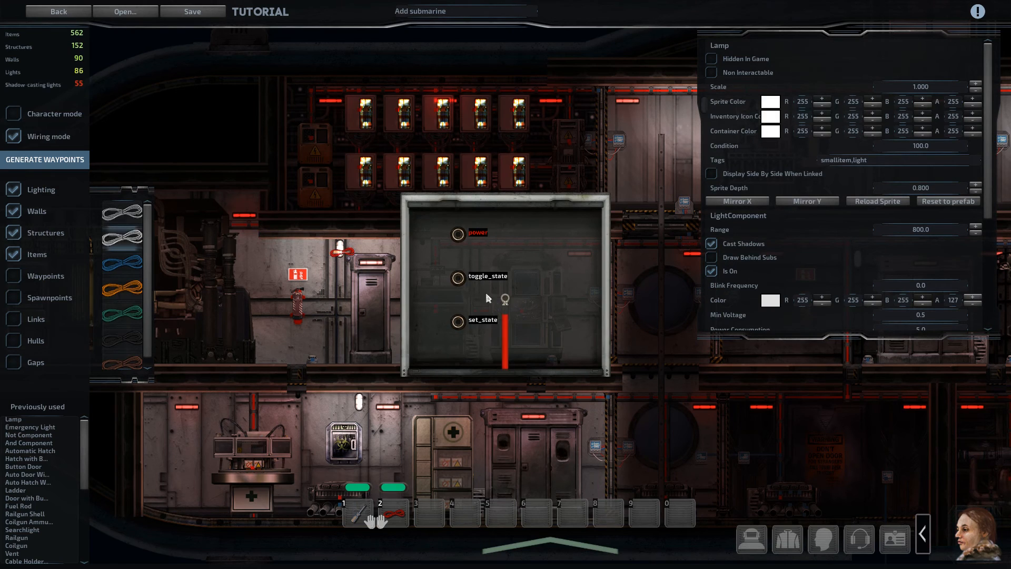
click(475, 120)
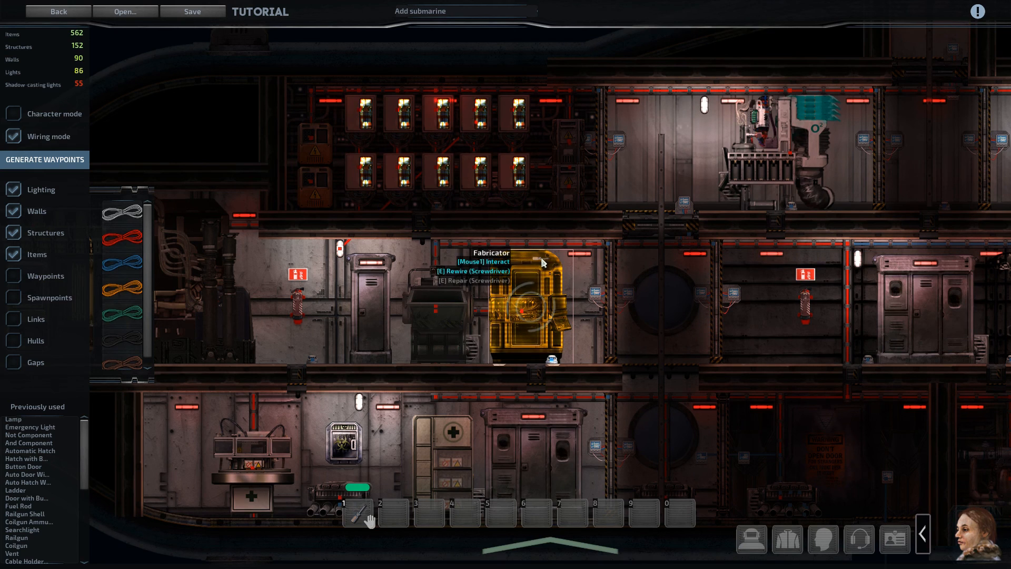
mouse_move(841, 326)
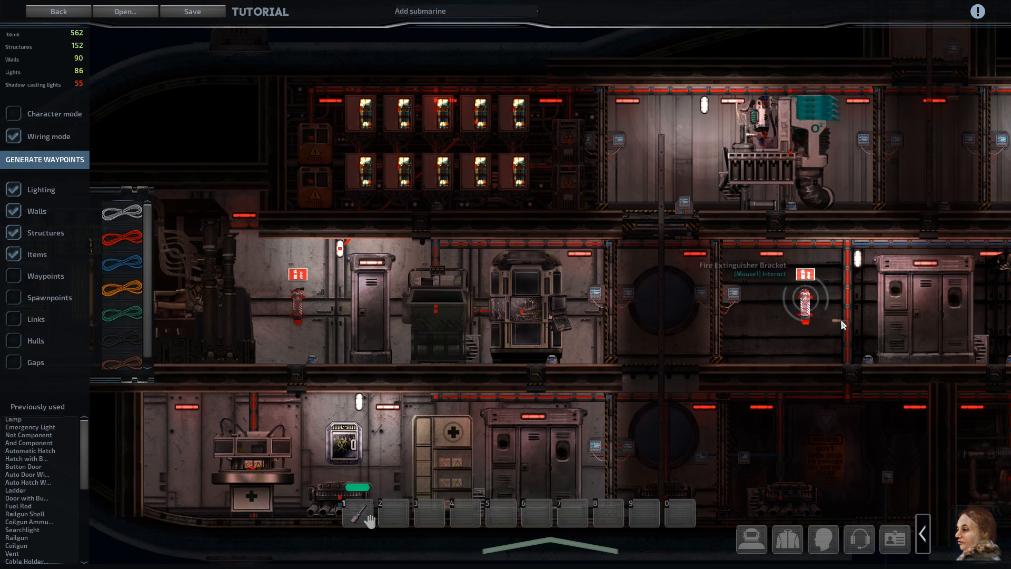